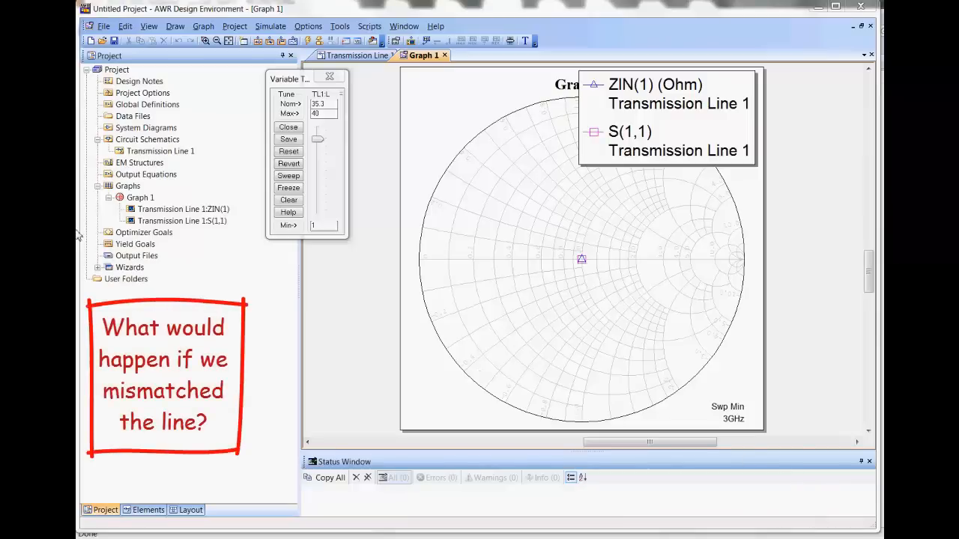
Change the load resistor R1 from 50 to 25 Ohm and watch S(1,1) move off the chart centre.
left_click(356, 54)
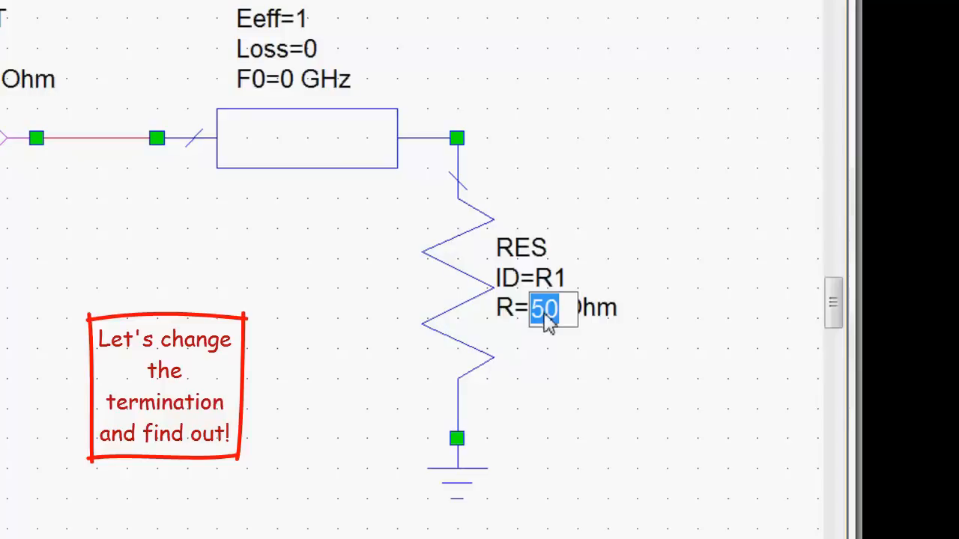
type("25")
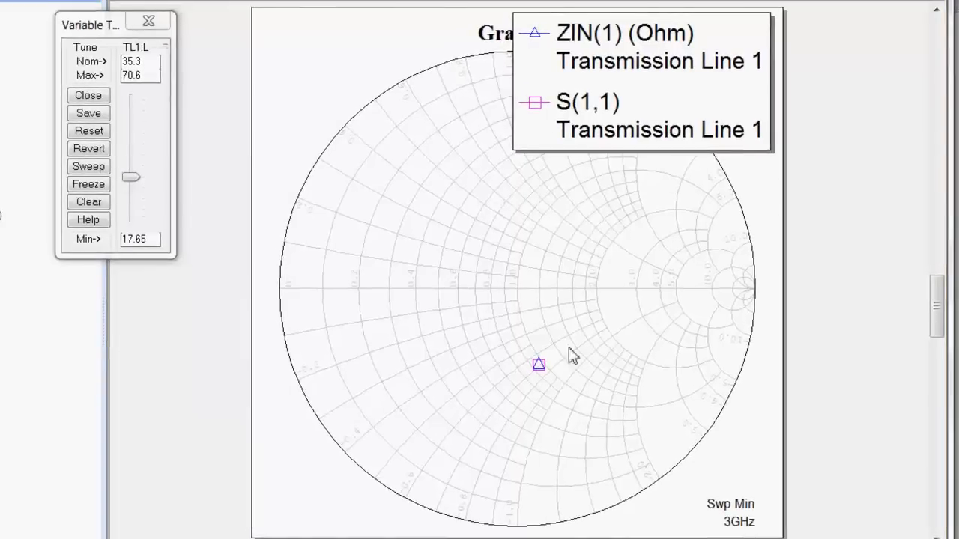
mouse_move(576, 333)
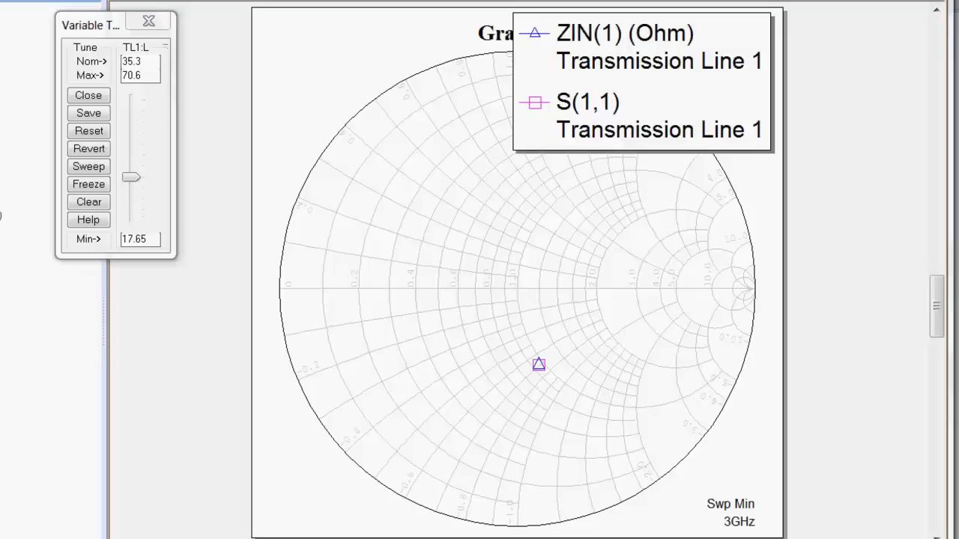
mouse_move(537, 307)
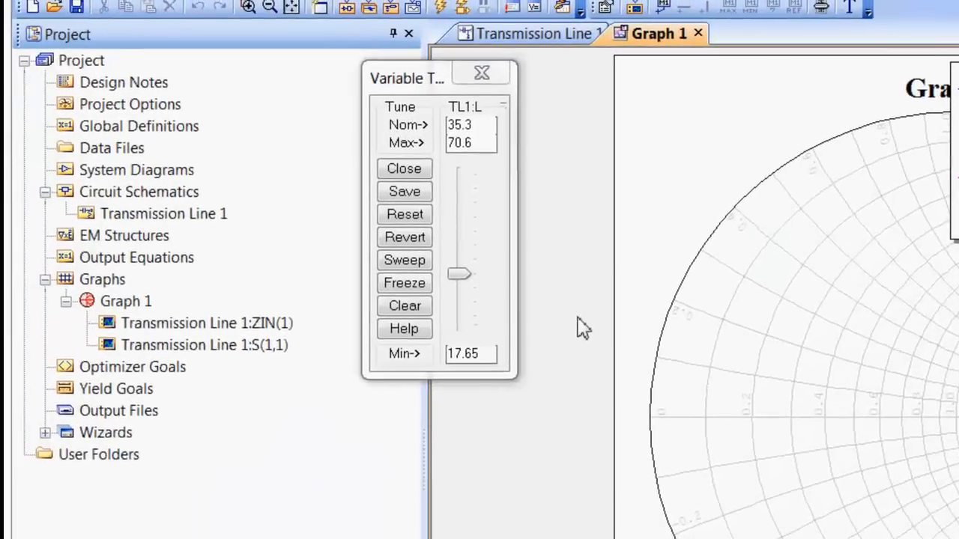
mouse_move(584, 317)
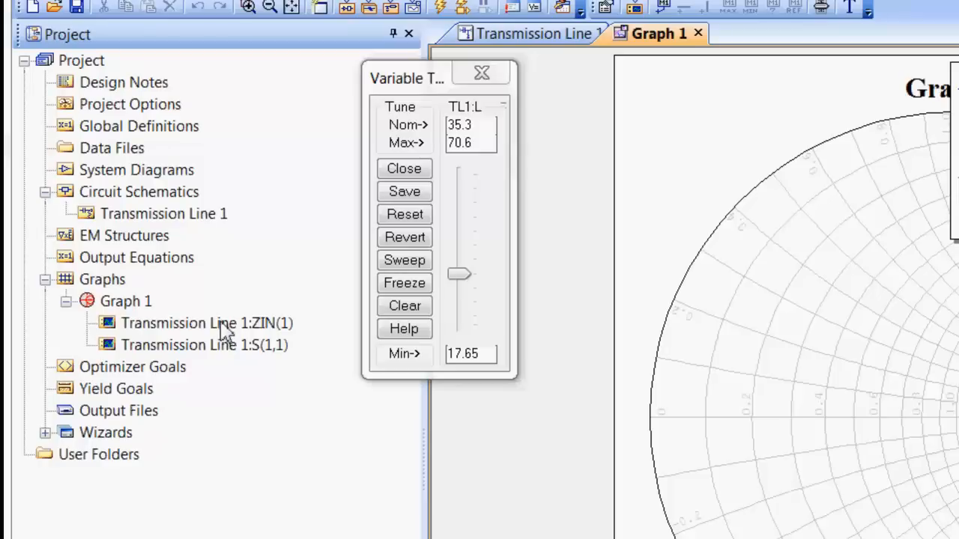
Delete the Transmission Line 1:ZIN(1) measurement so Graph 1 plots only S(1,1).
left_click(206, 323)
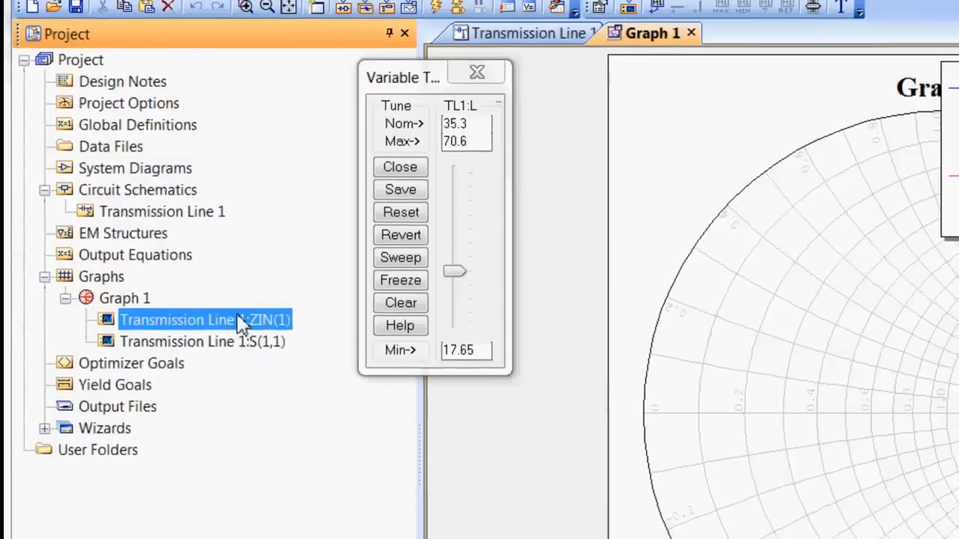
right_click(203, 321)
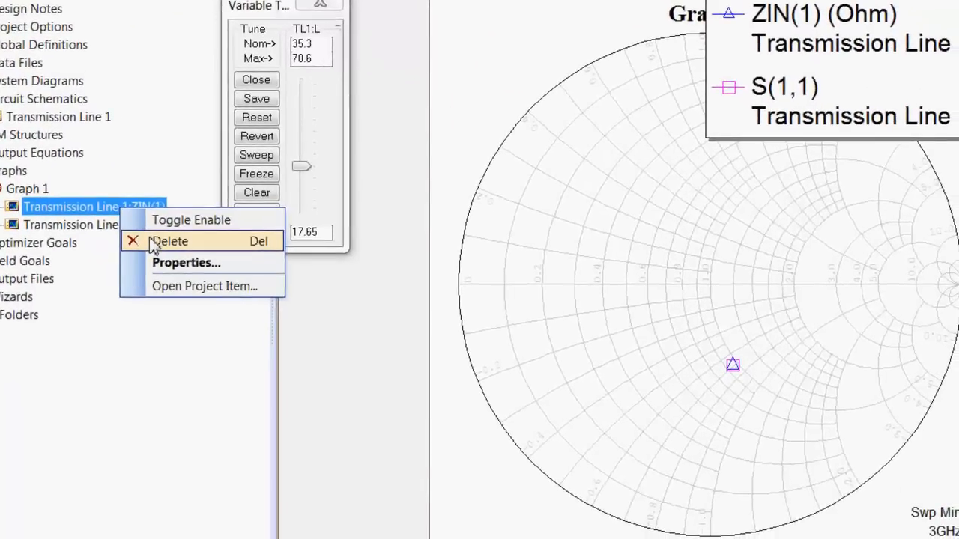
left_click(170, 240)
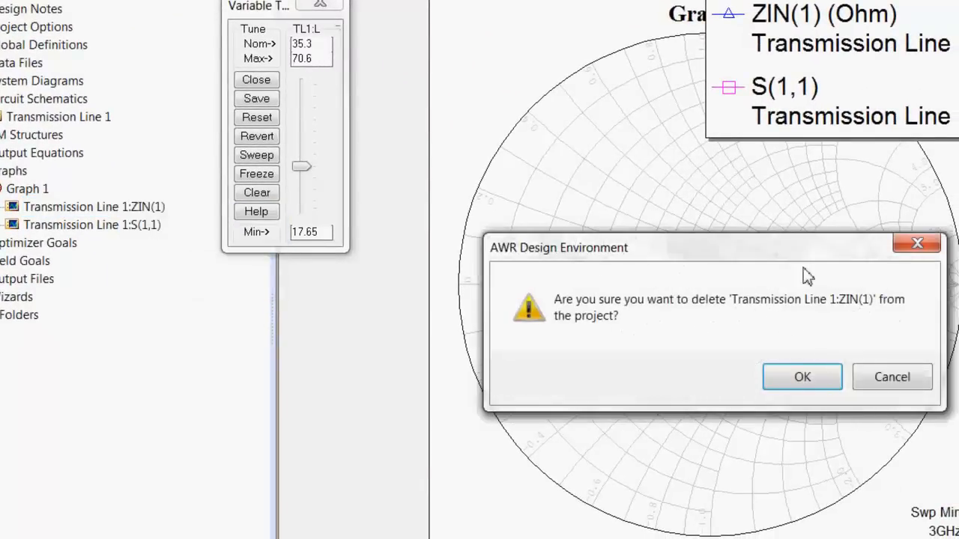
left_click(801, 378)
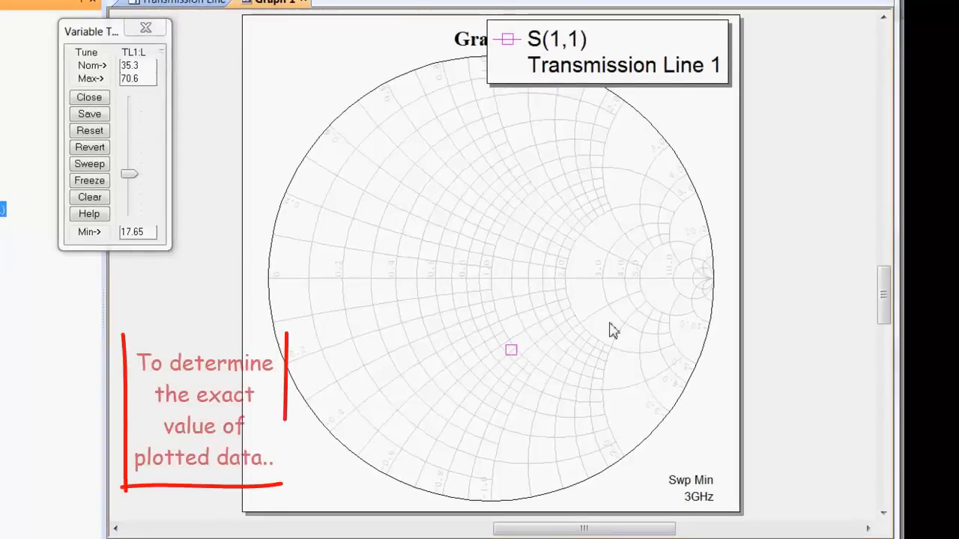
Add a marker on the S(1,1) point reading 3 GHz, r 0.954652, x -0.689398.
right_click(611, 329)
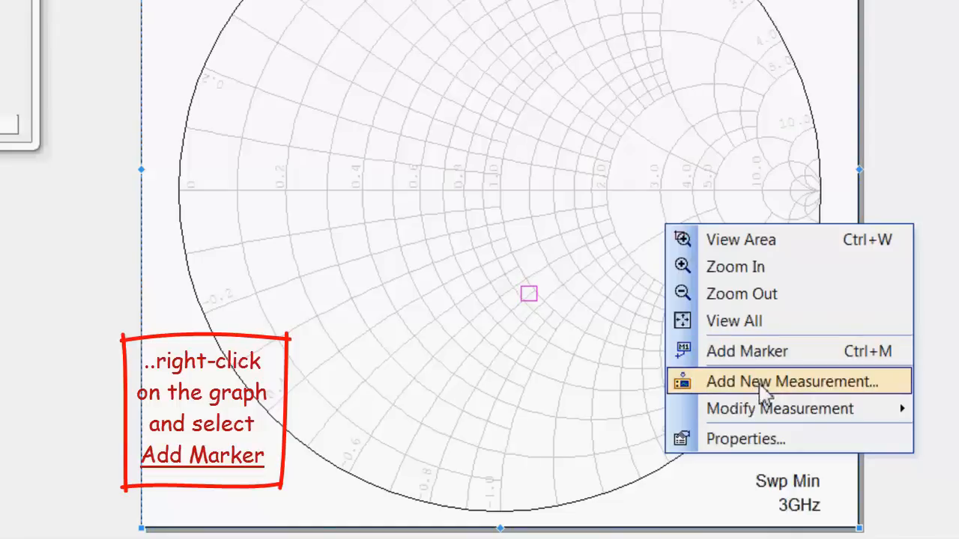
mouse_move(772, 350)
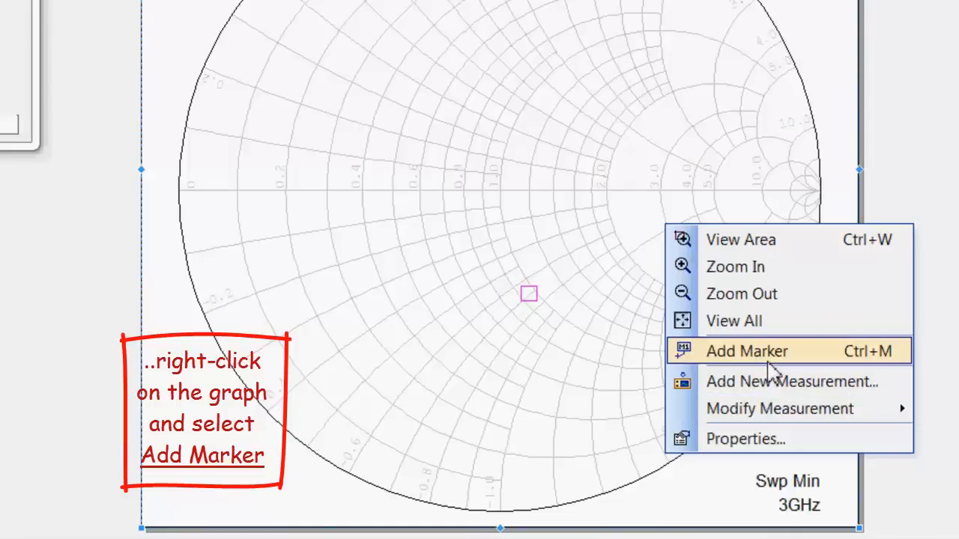
left_click(746, 351)
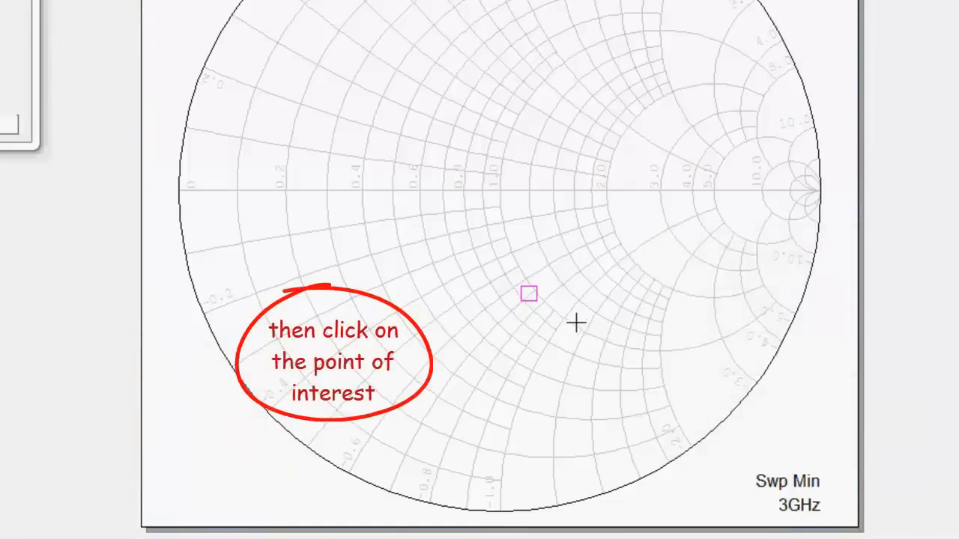
left_click(527, 294)
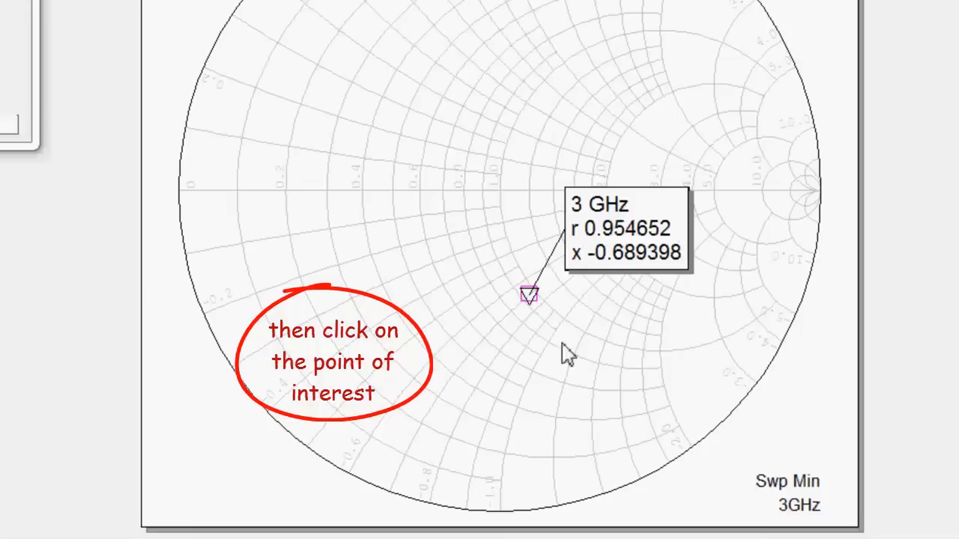
mouse_move(582, 372)
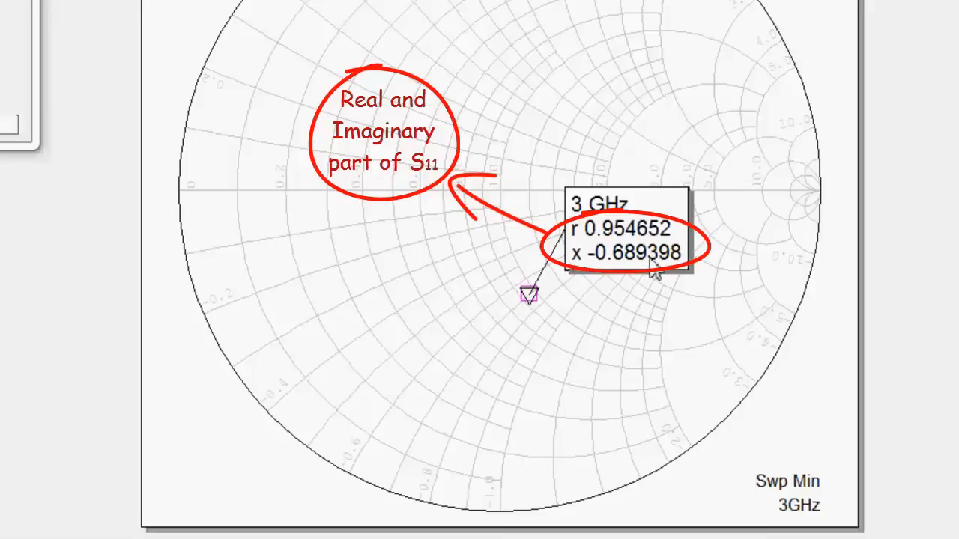
mouse_move(493, 153)
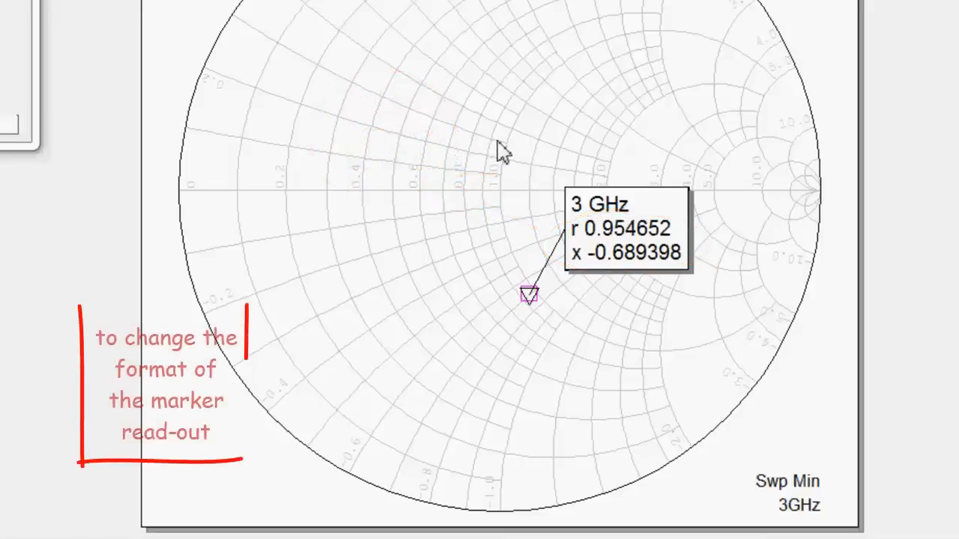
Set the Smith chart marker read-out to Denormalized to 50 Ohms so it reads r 47.73.
right_click(502, 150)
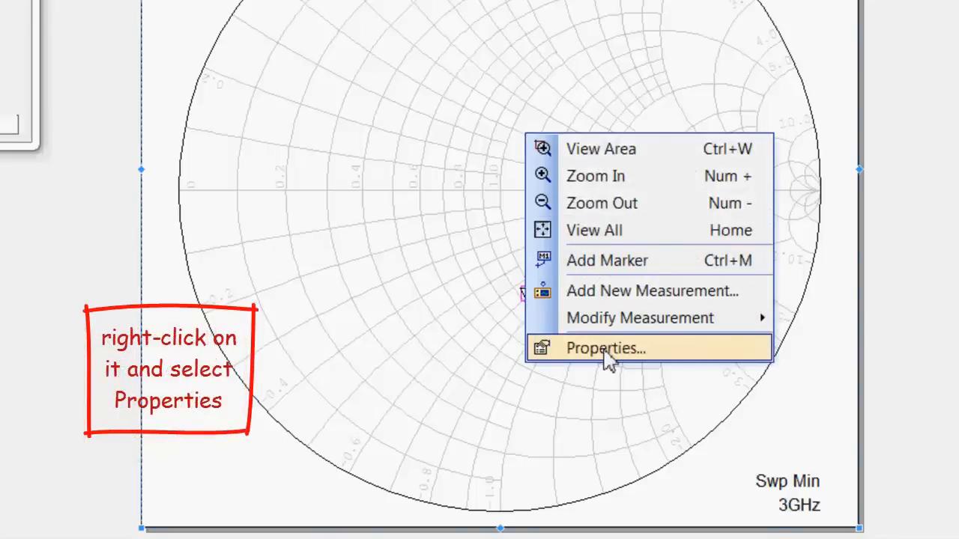
left_click(605, 347)
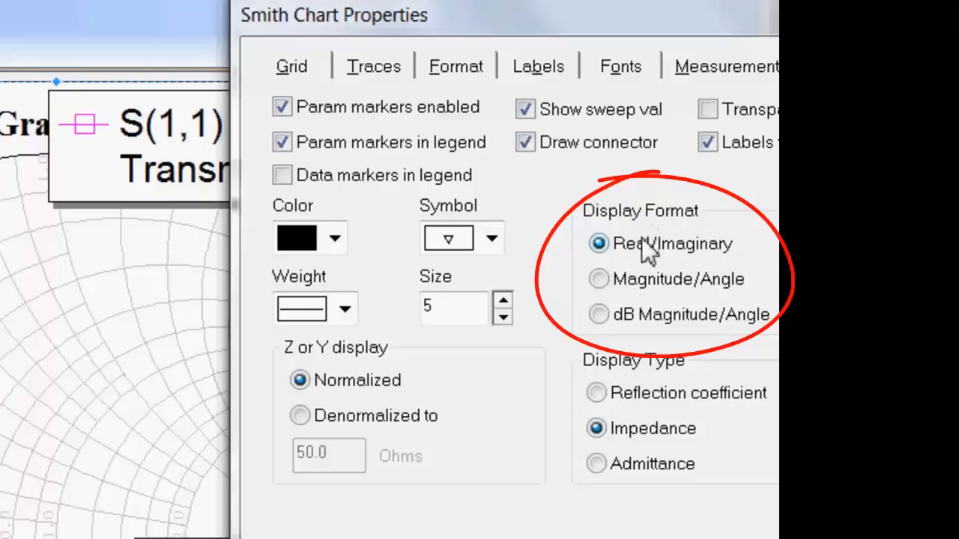
mouse_move(697, 290)
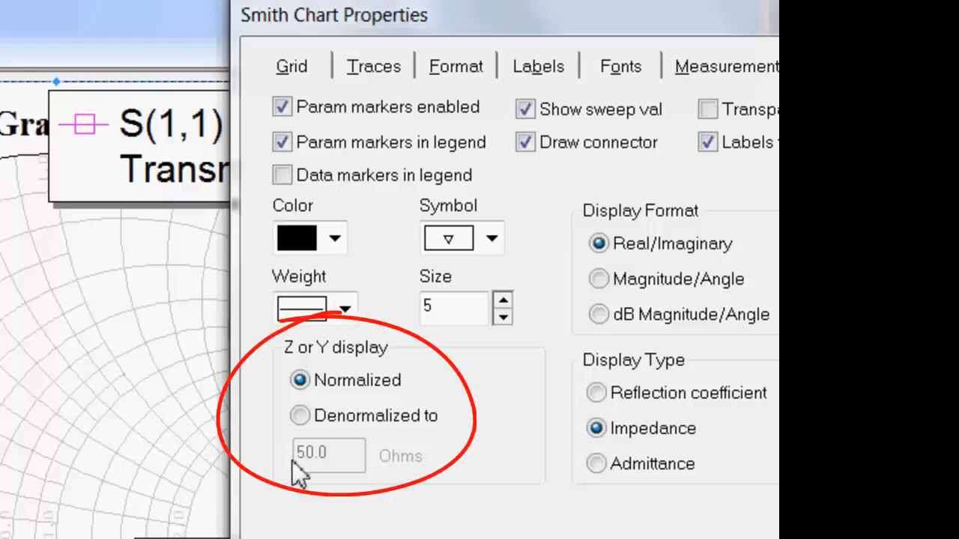
mouse_move(656, 337)
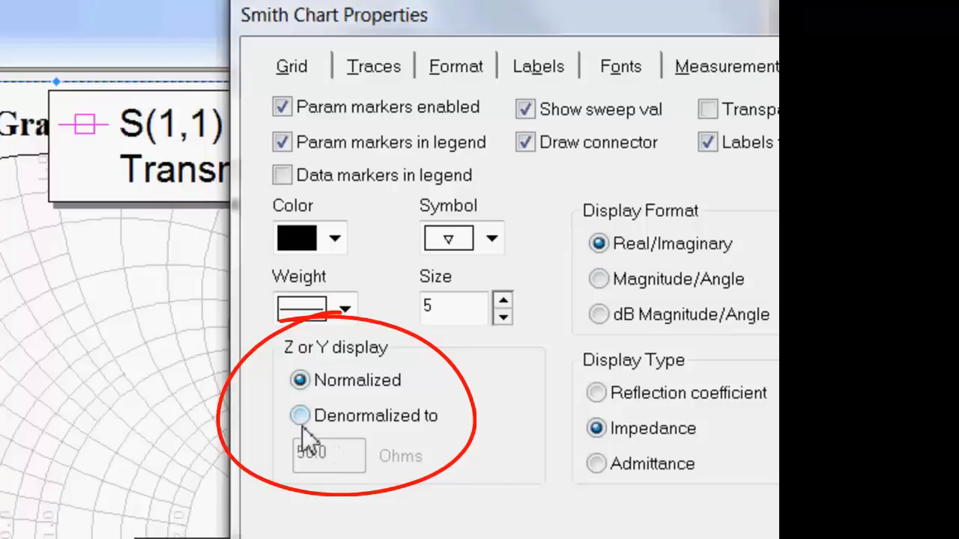
left_click(300, 417)
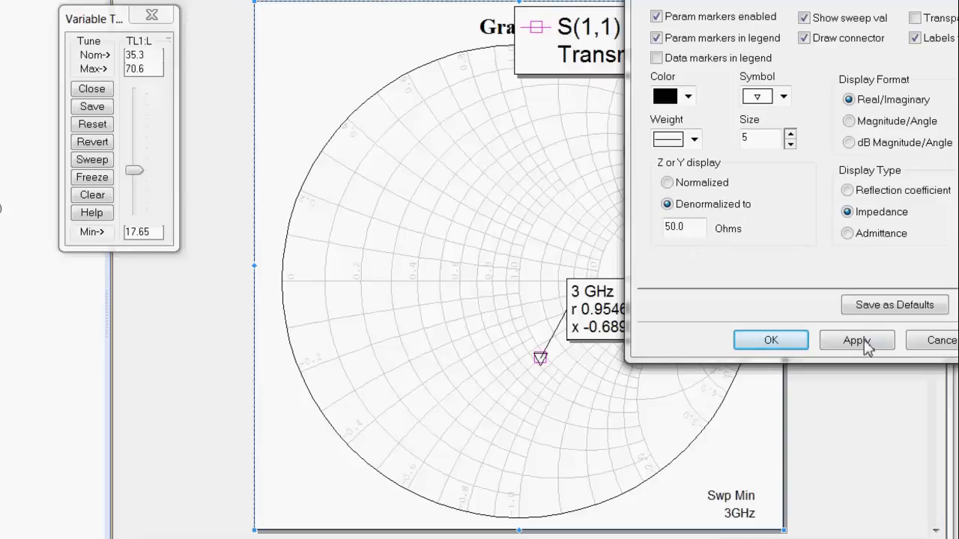
left_click(769, 338)
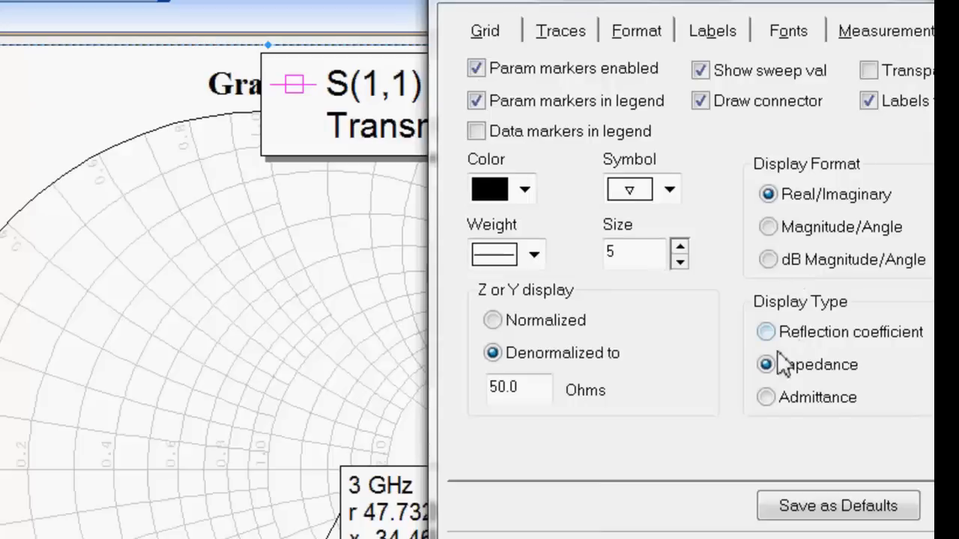
Display the marker as reflection coefficient in Magnitude/Angle: Mag 0.3333, Ang -74.34 Deg.
left_click(765, 333)
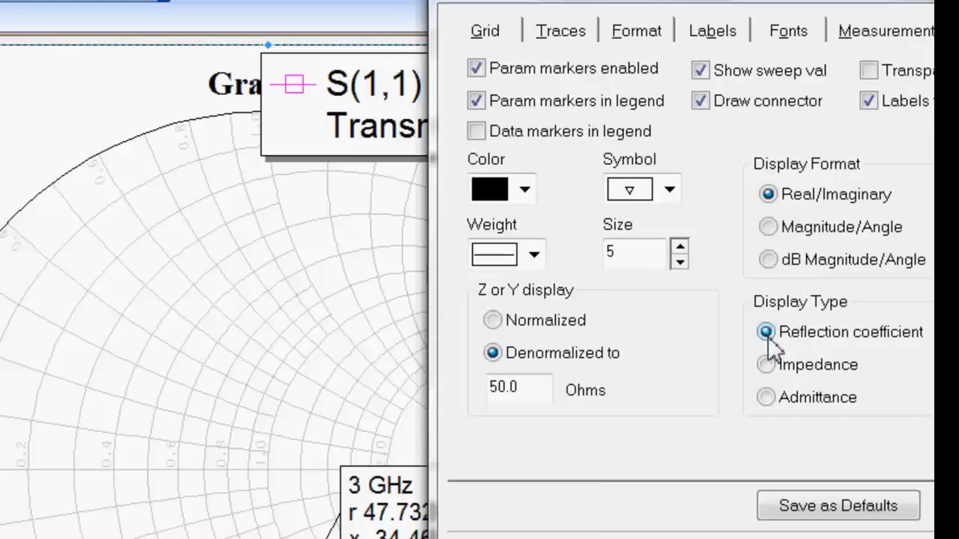
left_click(767, 227)
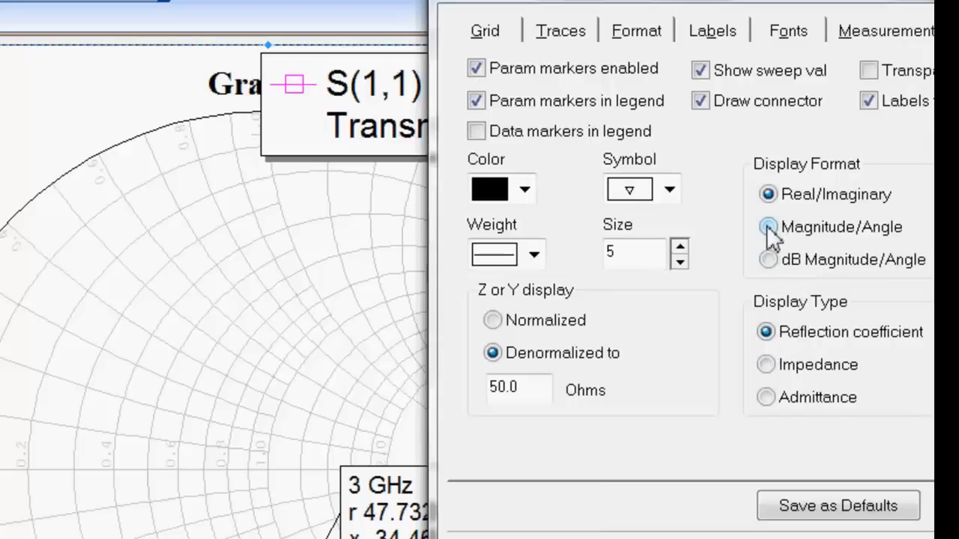
left_click(766, 226)
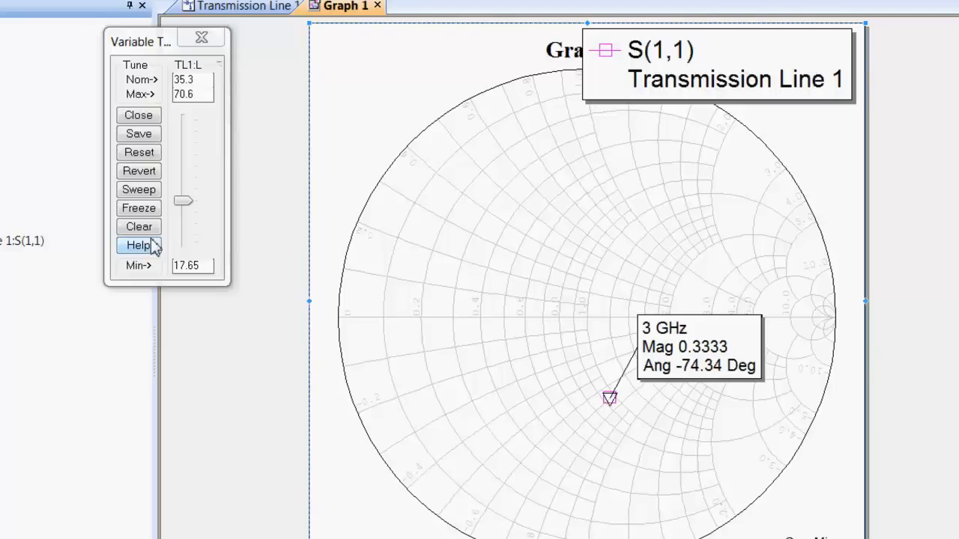
mouse_move(192, 225)
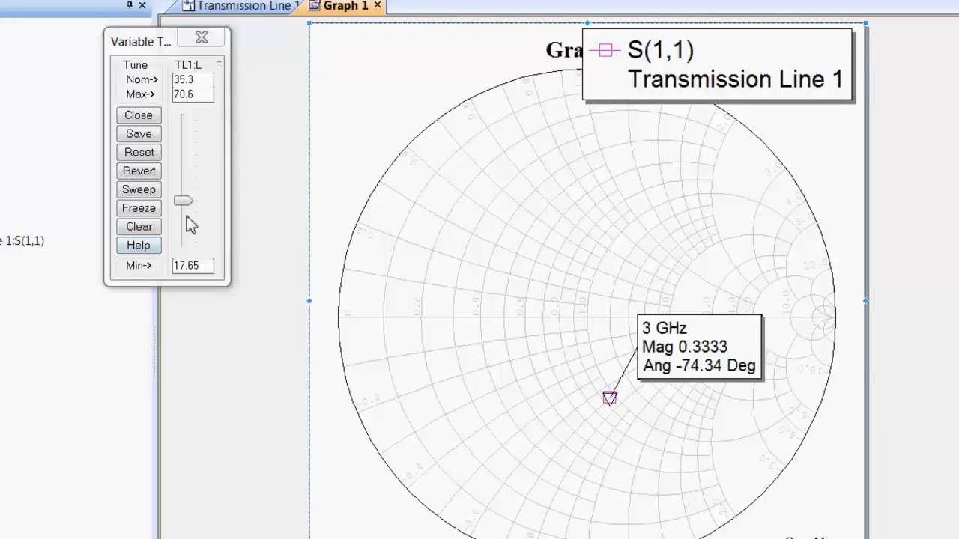
Sweep the TL1:L slider up and down, rotating S(1,1) around a constant 0.3333-magnitude circle.
left_click_drag(183, 200, 183, 196)
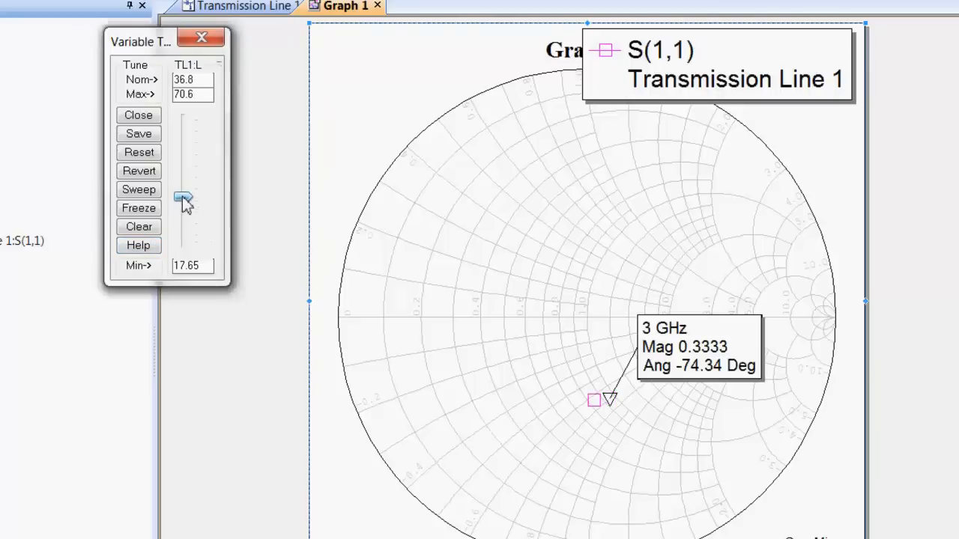
left_click_drag(183, 200, 97, 117)
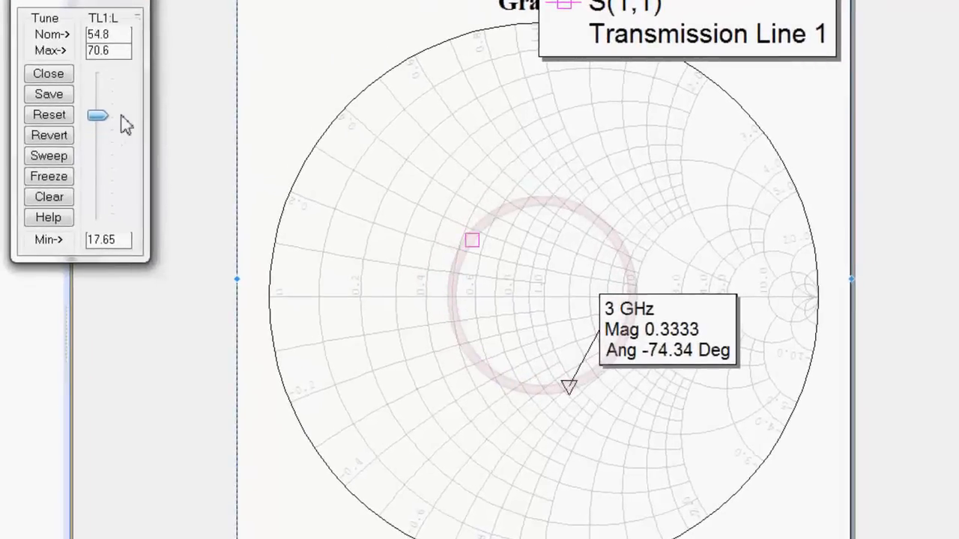
left_click_drag(97, 116, 97, 77)
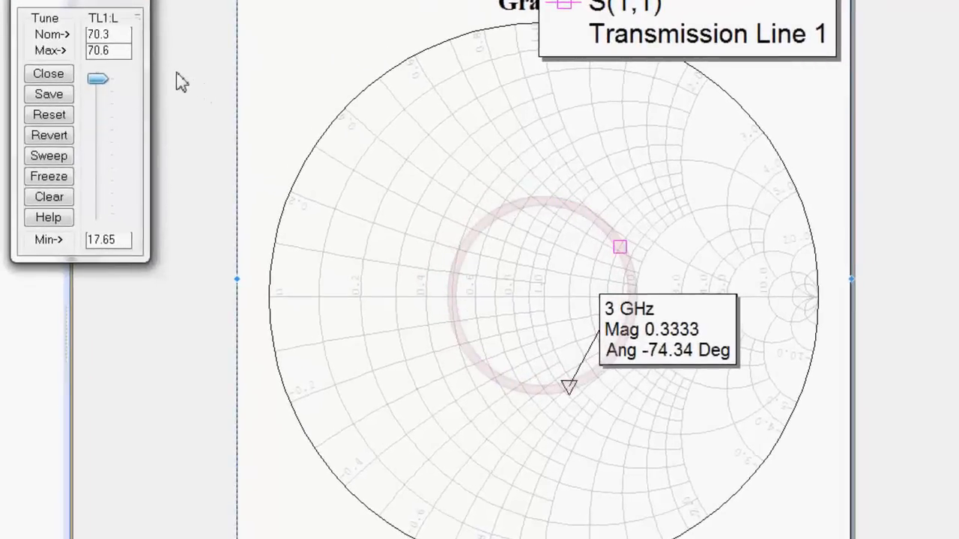
left_click_drag(97, 78, 97, 198)
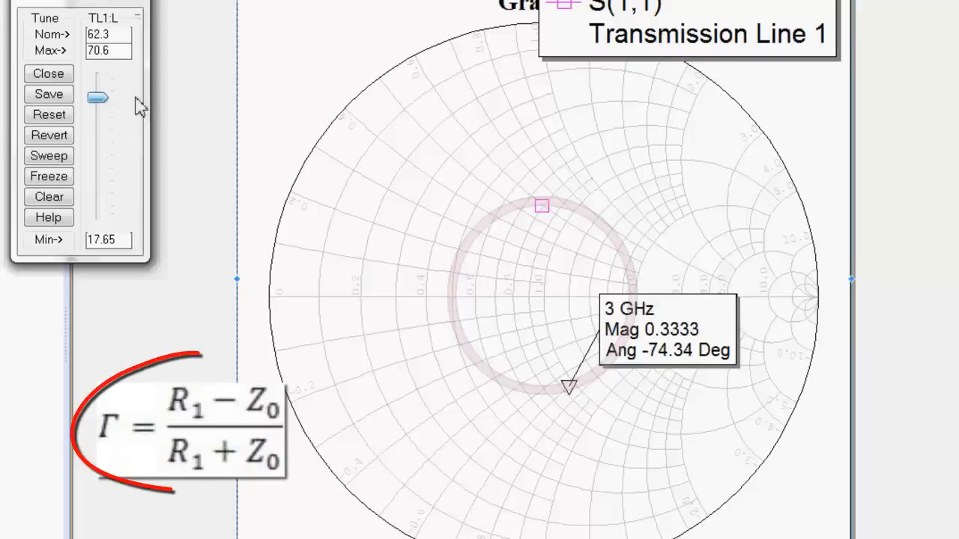
left_click_drag(98, 97, 98, 154)
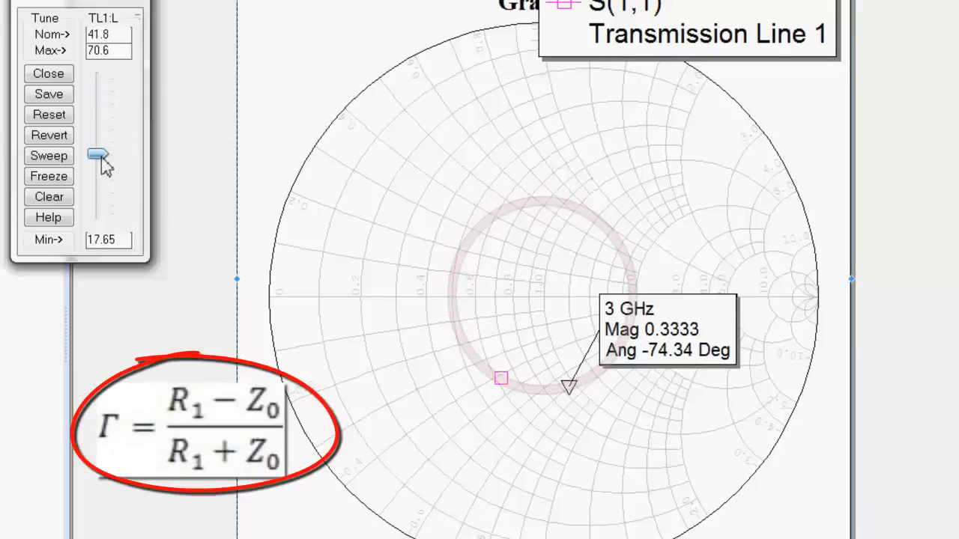
left_click_drag(96, 154, 95, 216)
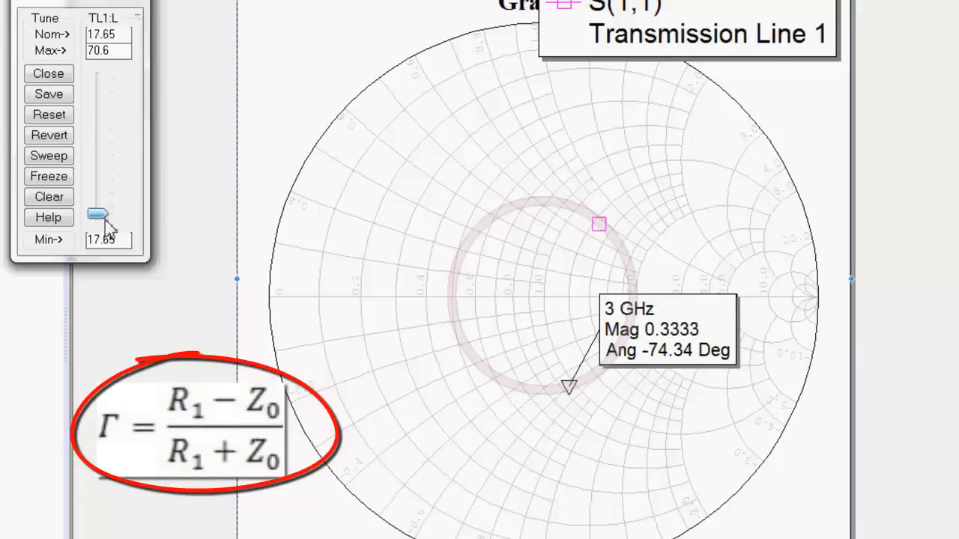
left_click_drag(96, 212, 96, 120)
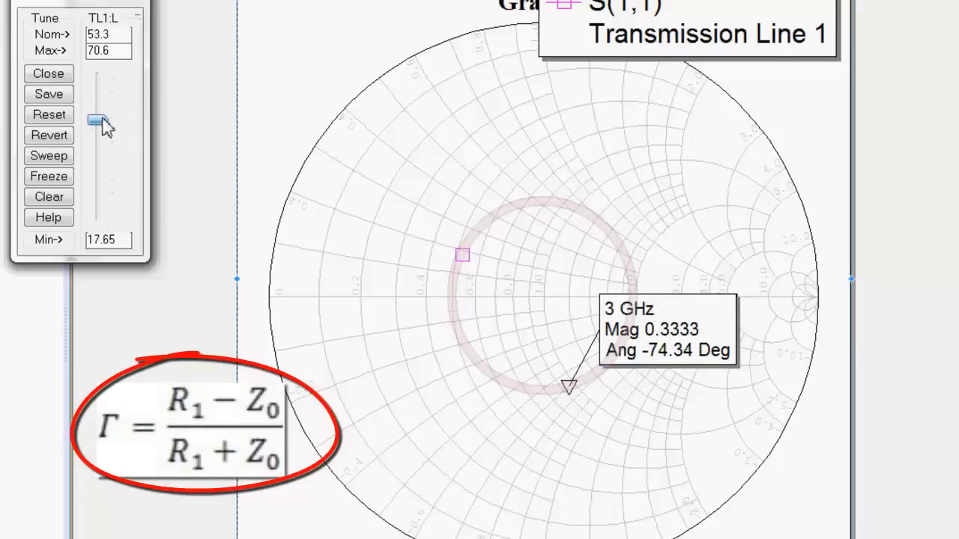
left_click_drag(97, 118, 98, 91)
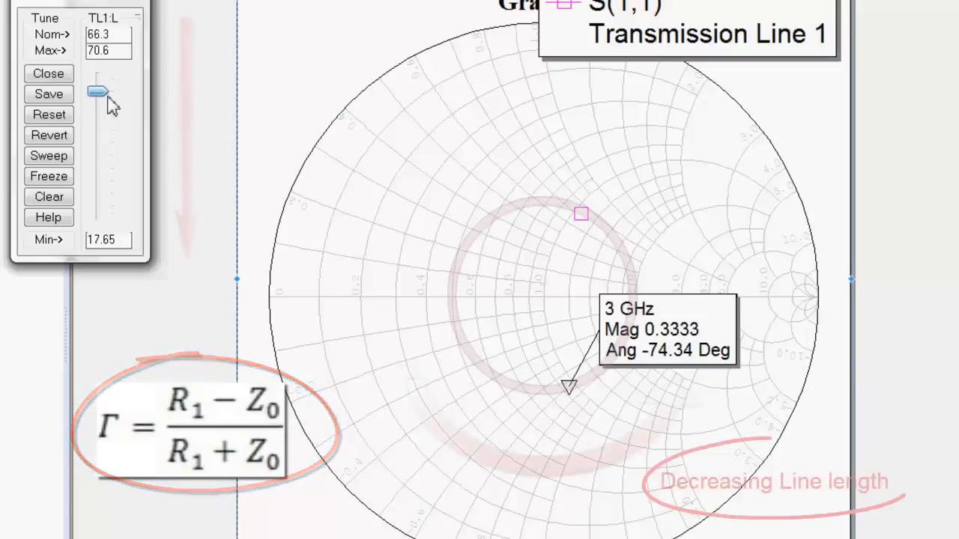
left_click_drag(98, 91, 98, 207)
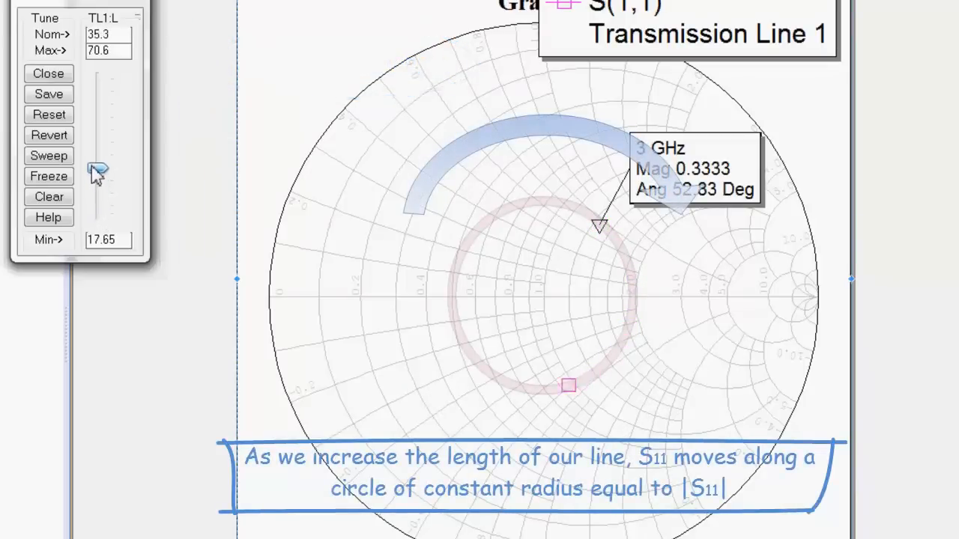
left_click_drag(96, 168, 96, 118)
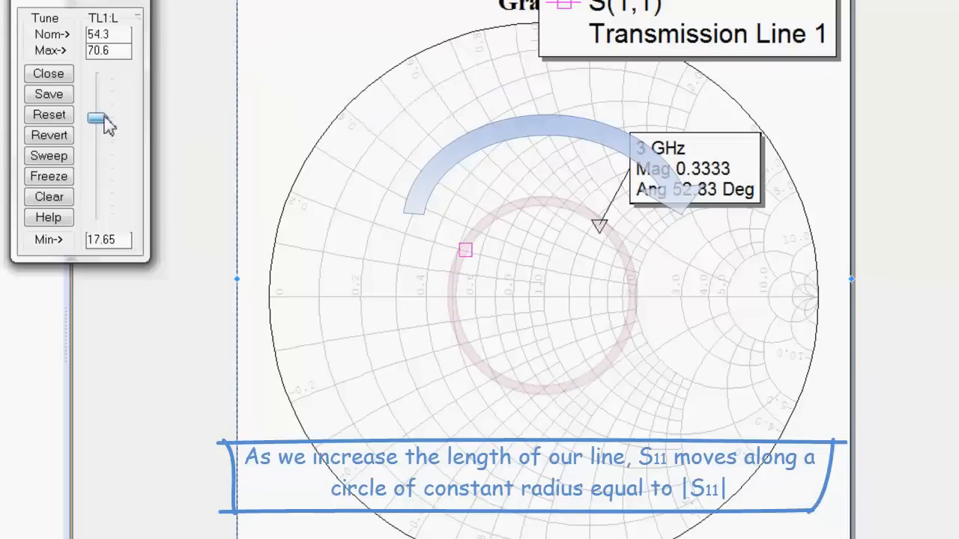
left_click_drag(96, 118, 98, 102)
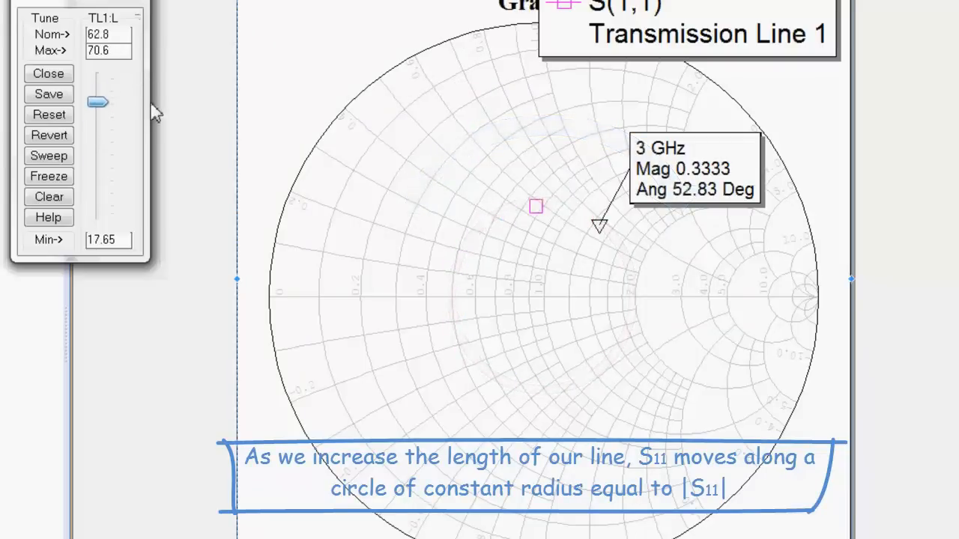
left_click_drag(98, 102, 98, 196)
type("0")
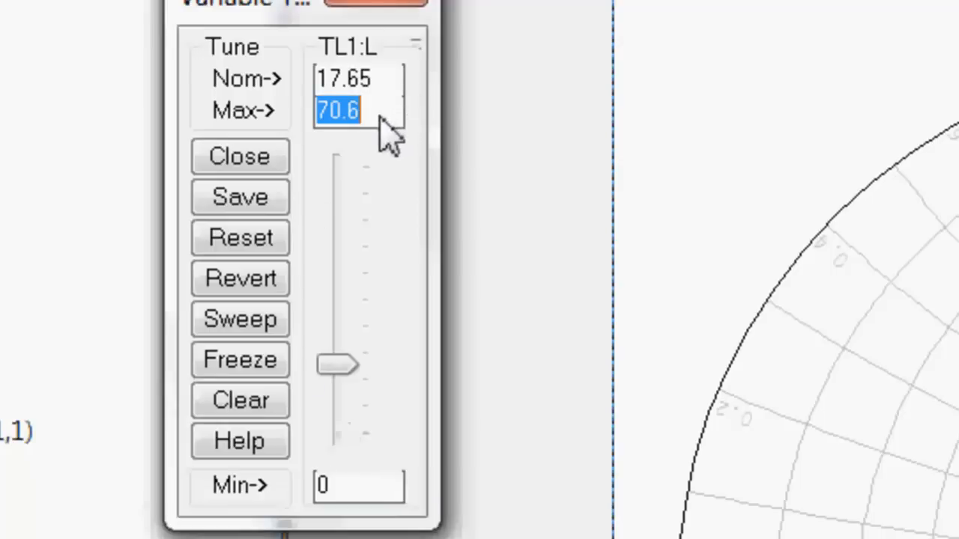
Set the TL1:L tuning range to 0-100 and drop the length to 0, giving Ang 180 Deg.
type("100")
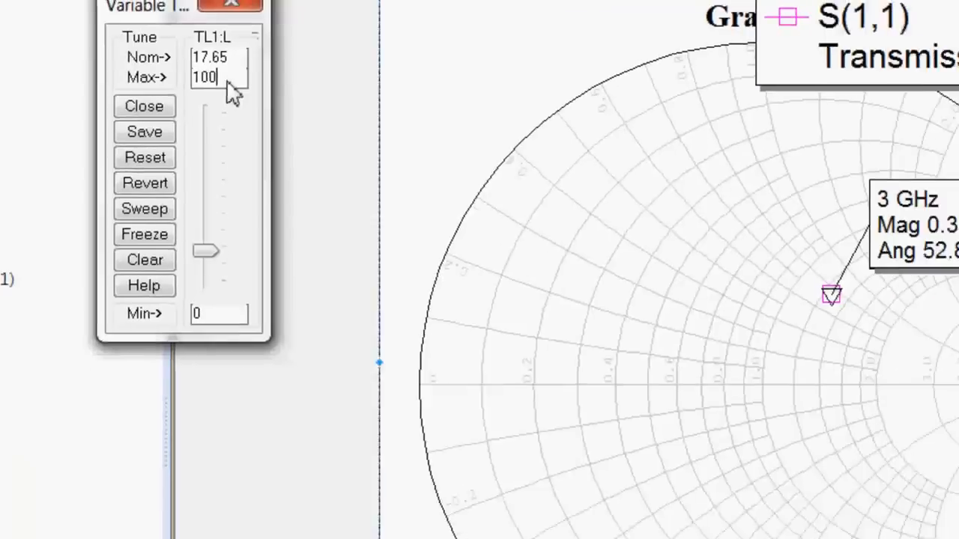
left_click_drag(206, 252, 142, 204)
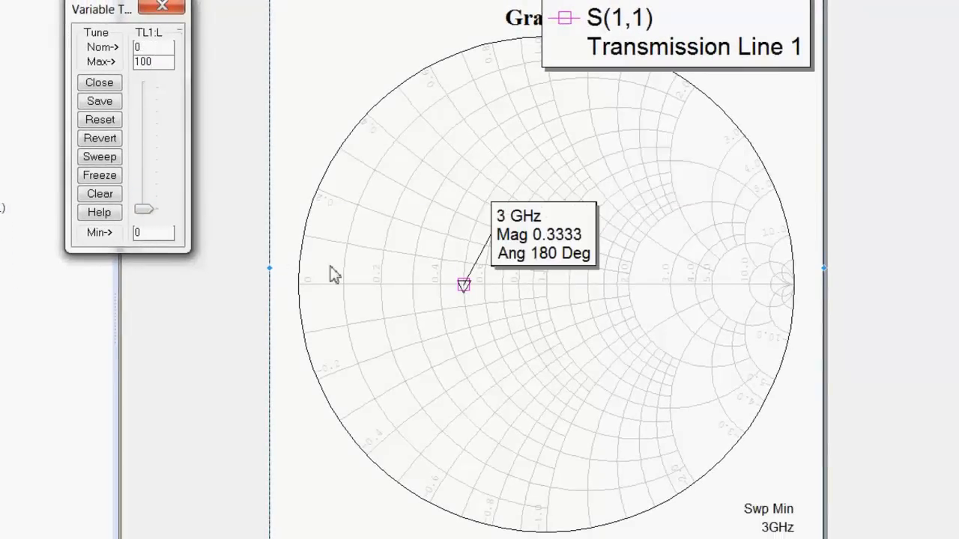
mouse_move(690, 307)
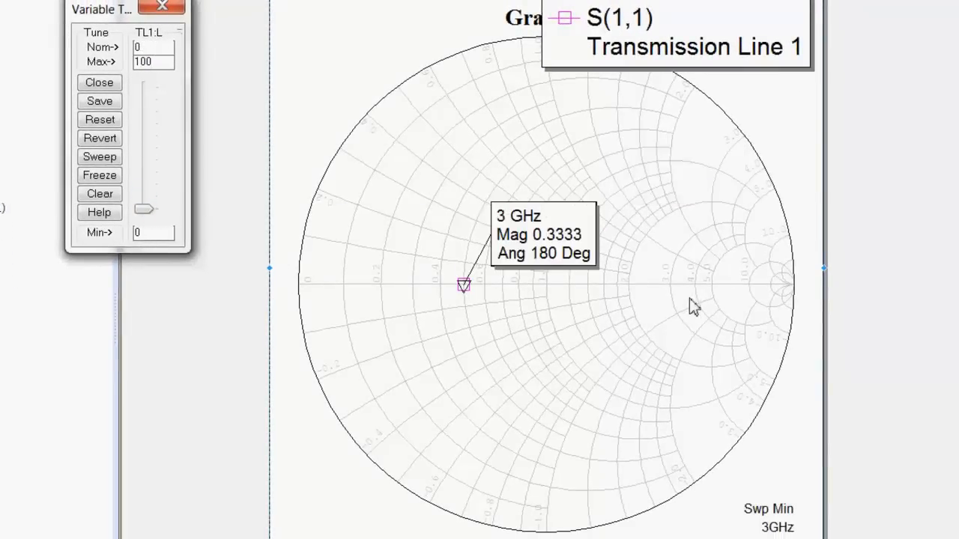
mouse_move(513, 248)
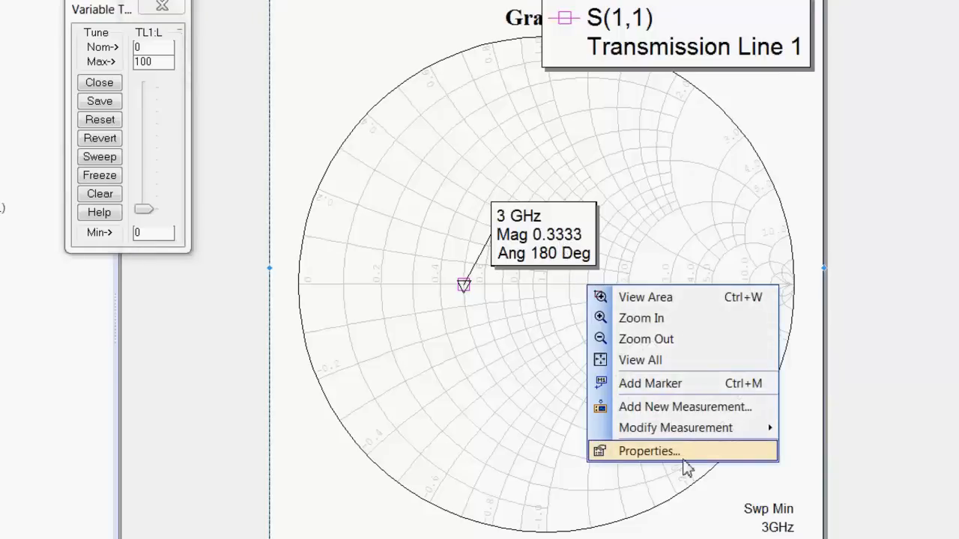
Set the marker to real/imaginary impedance denormalized to 50 Ohms.
left_click(647, 451)
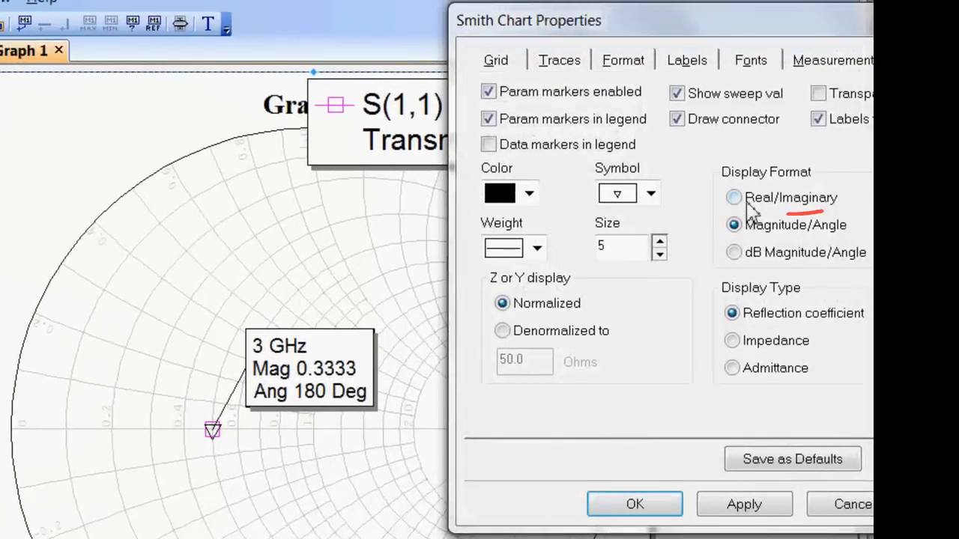
left_click(734, 197)
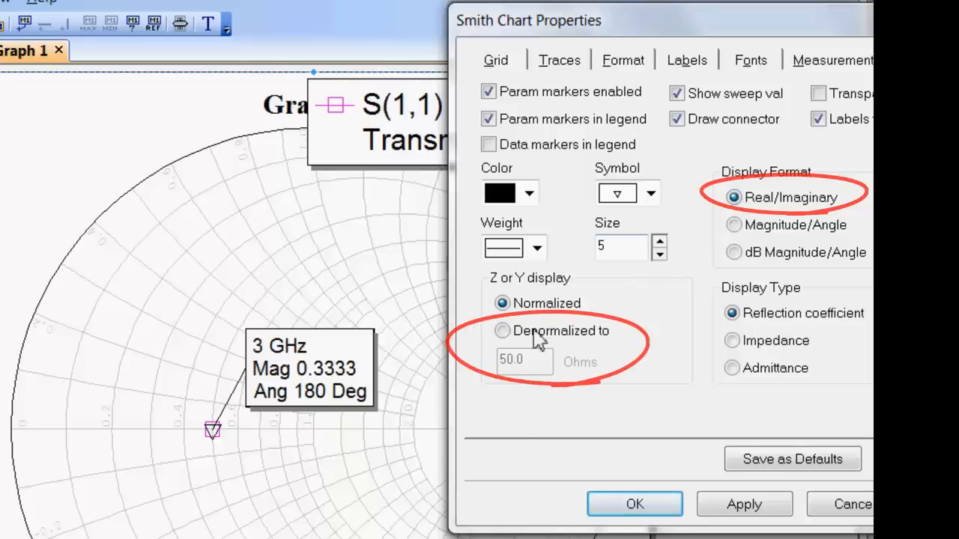
left_click(502, 331)
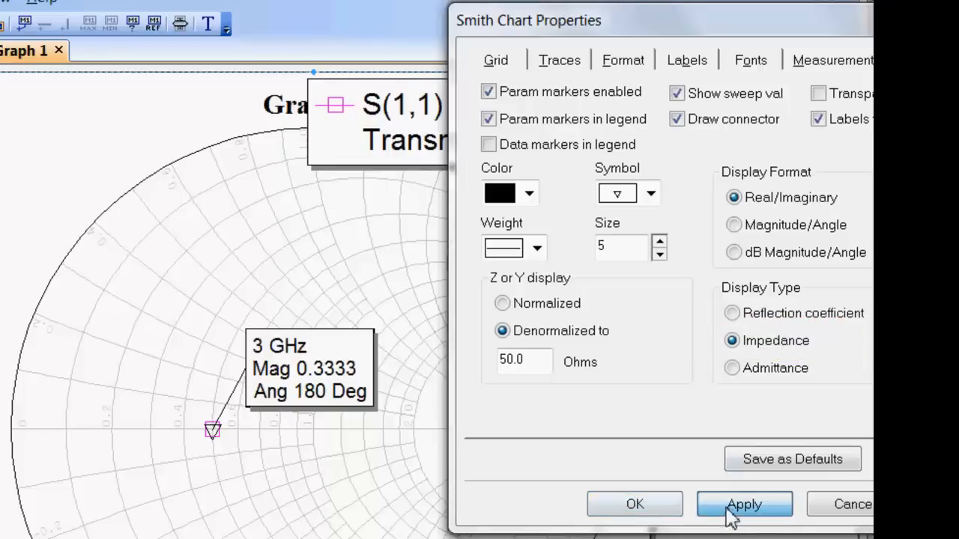
left_click(743, 503)
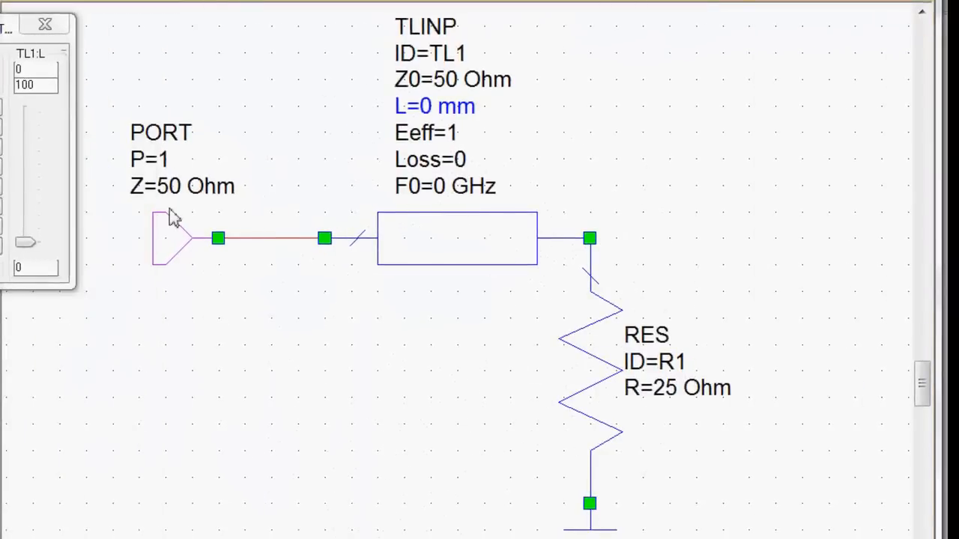
mouse_move(164, 211)
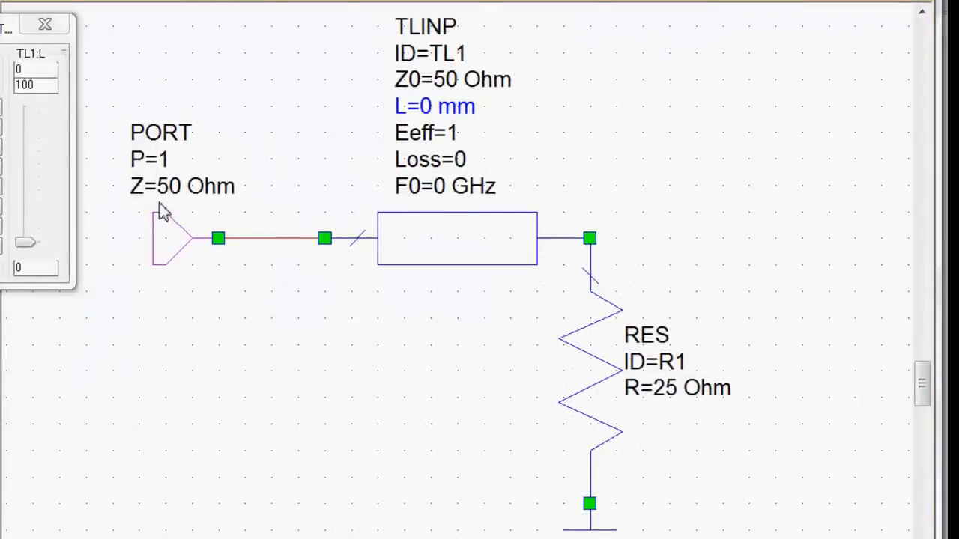
mouse_move(615, 336)
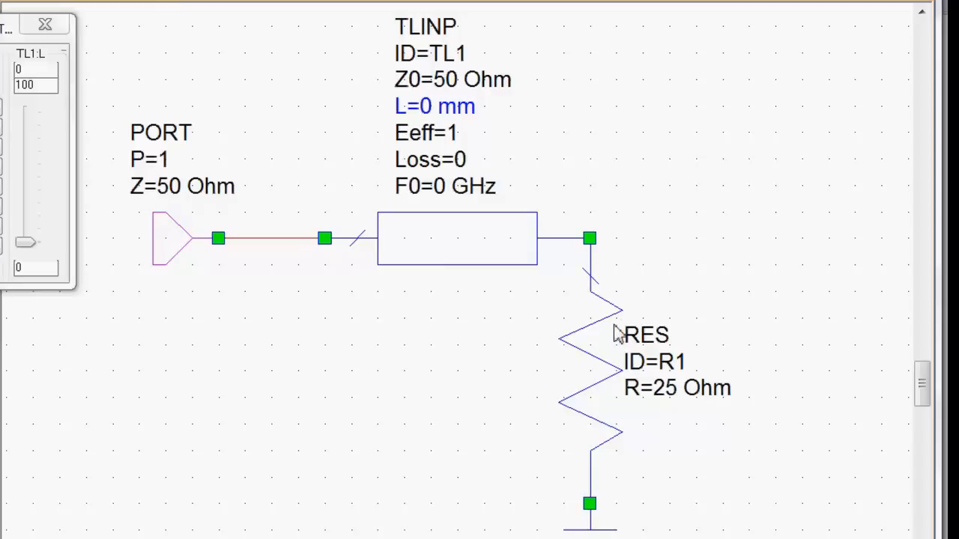
mouse_move(557, 350)
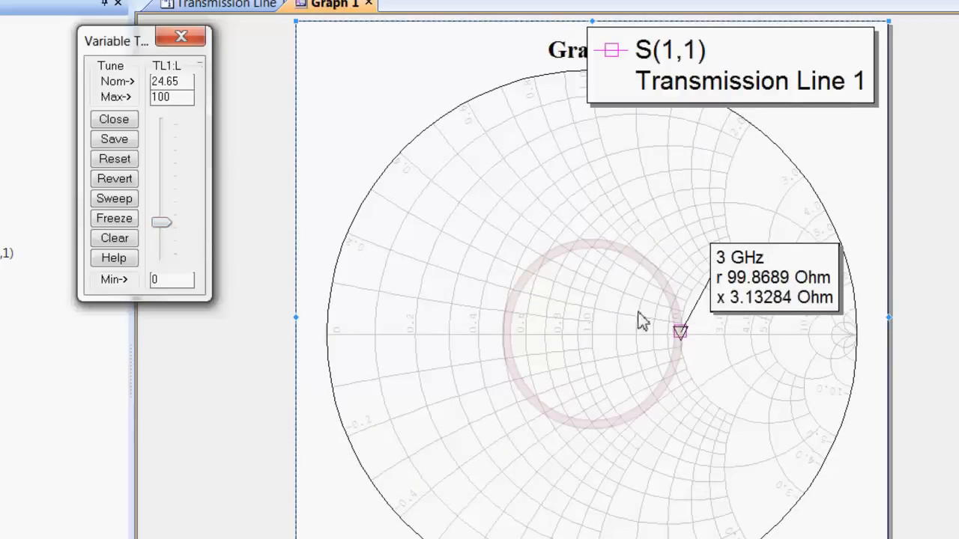
mouse_move(671, 335)
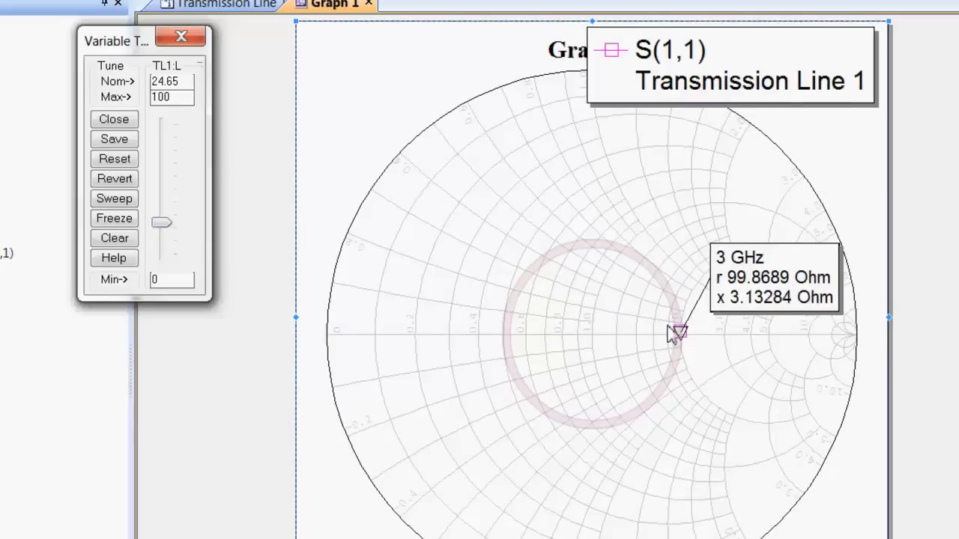
mouse_move(251, 283)
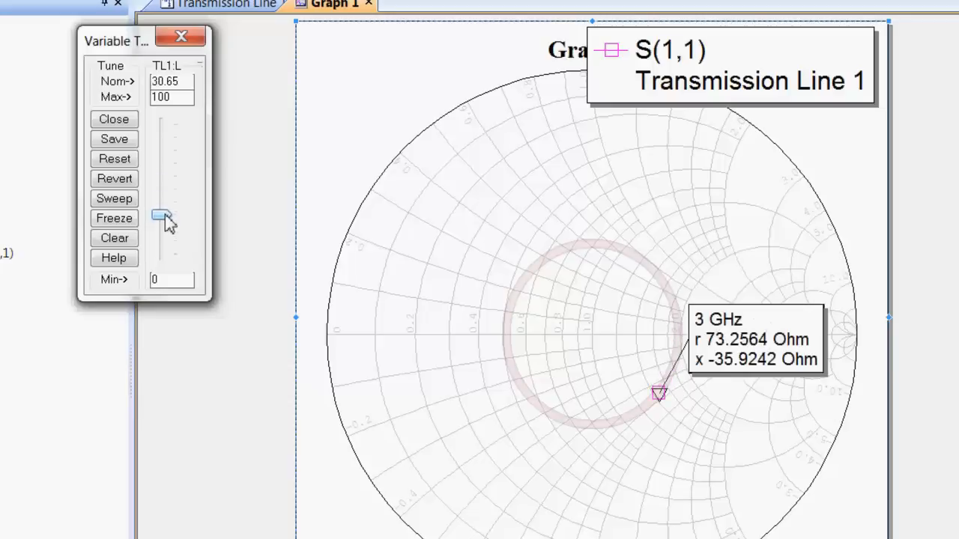
Tune TL1:L through quarter and half wavelength, reading about 100 Ohm then about 25 Ohm at the marker.
left_click_drag(161, 217, 164, 207)
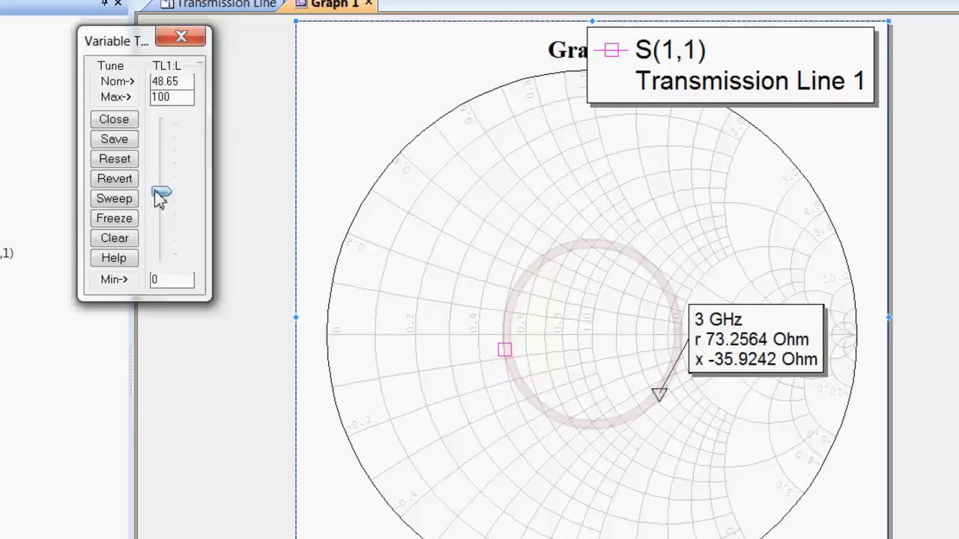
left_click_drag(161, 192, 162, 187)
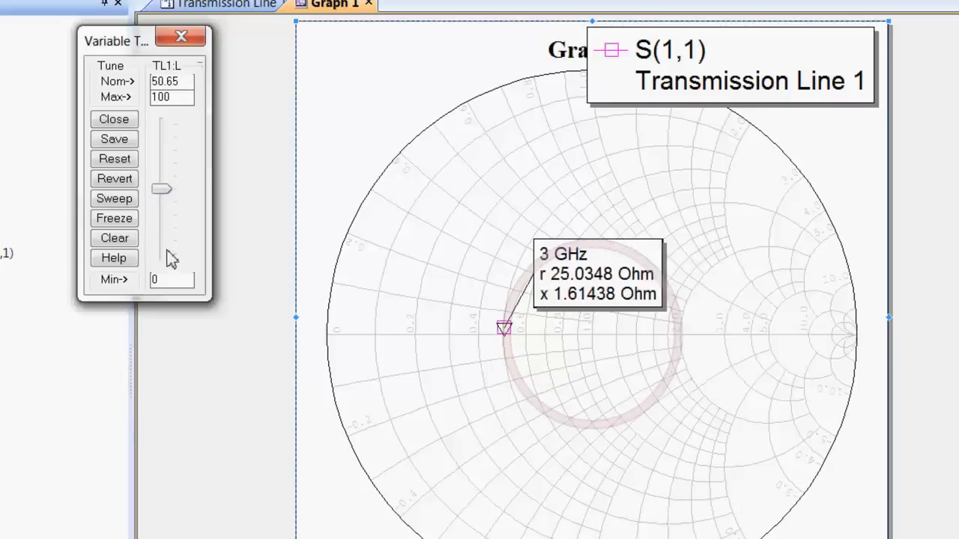
mouse_move(187, 162)
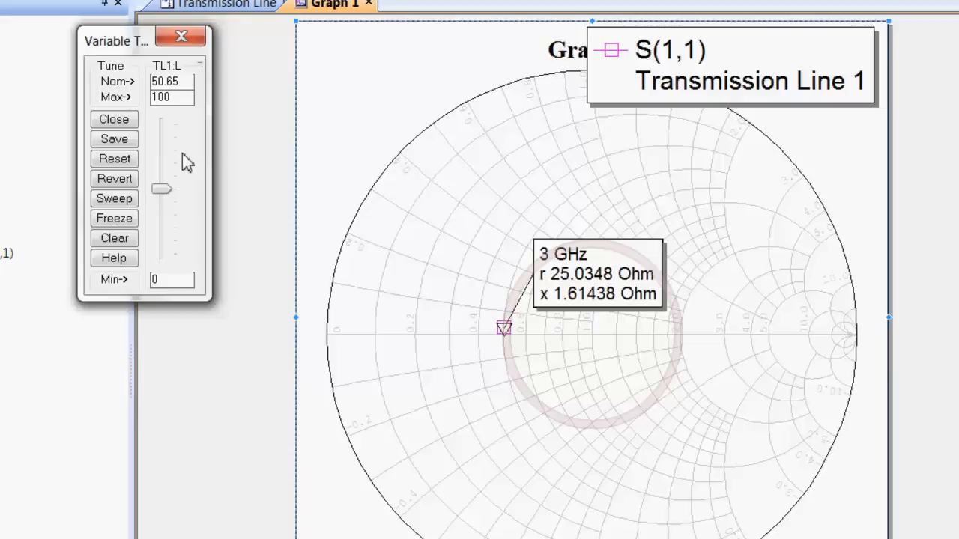
left_click_drag(162, 187, 162, 196)
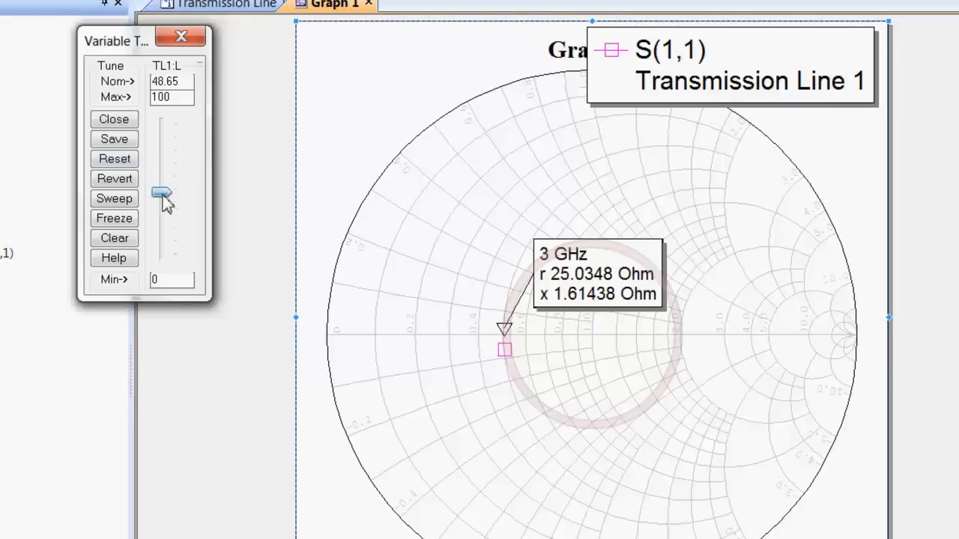
left_click_drag(161, 196, 162, 255)
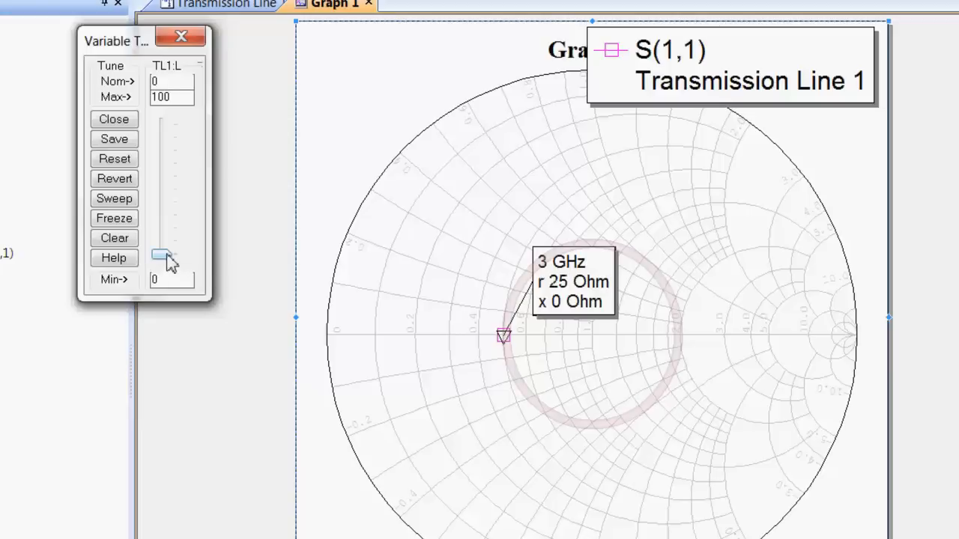
mouse_move(170, 267)
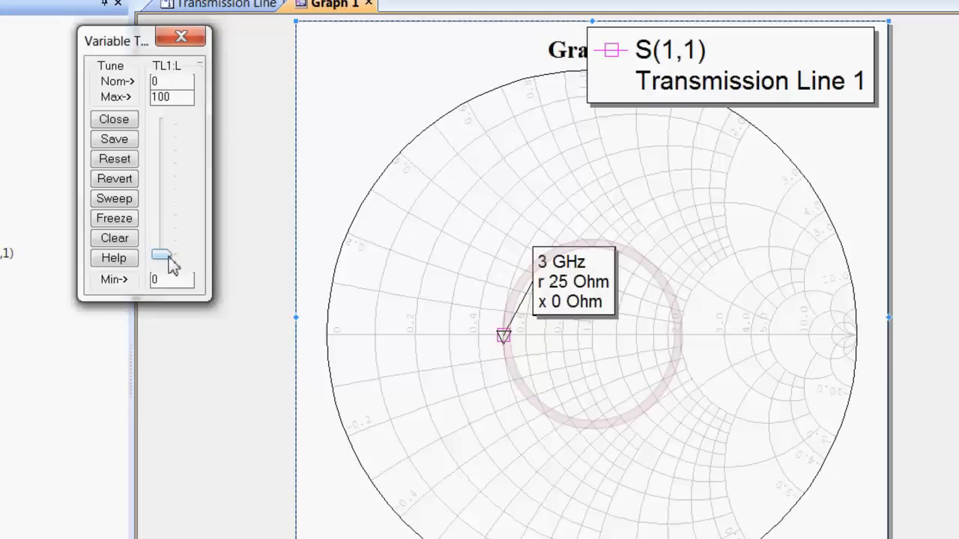
mouse_move(167, 264)
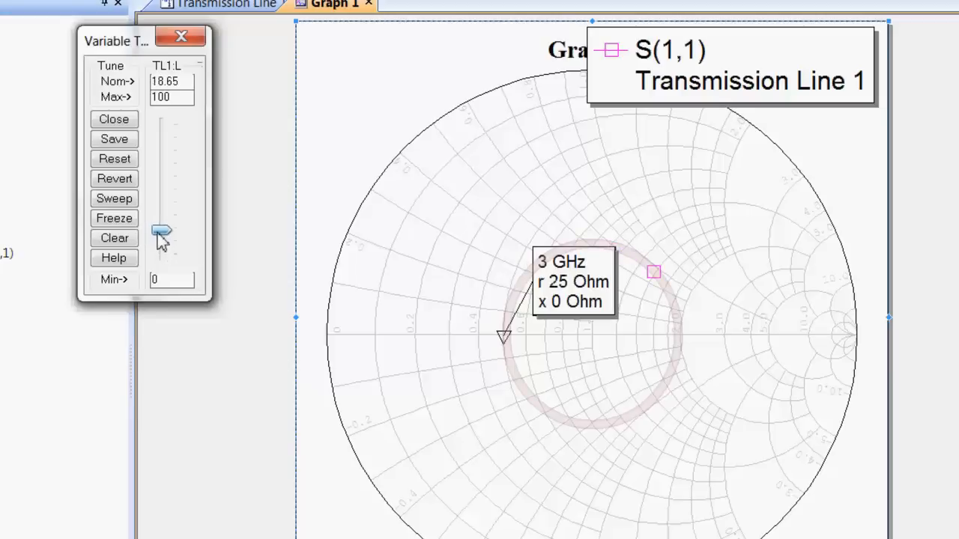
left_click_drag(162, 231, 162, 222)
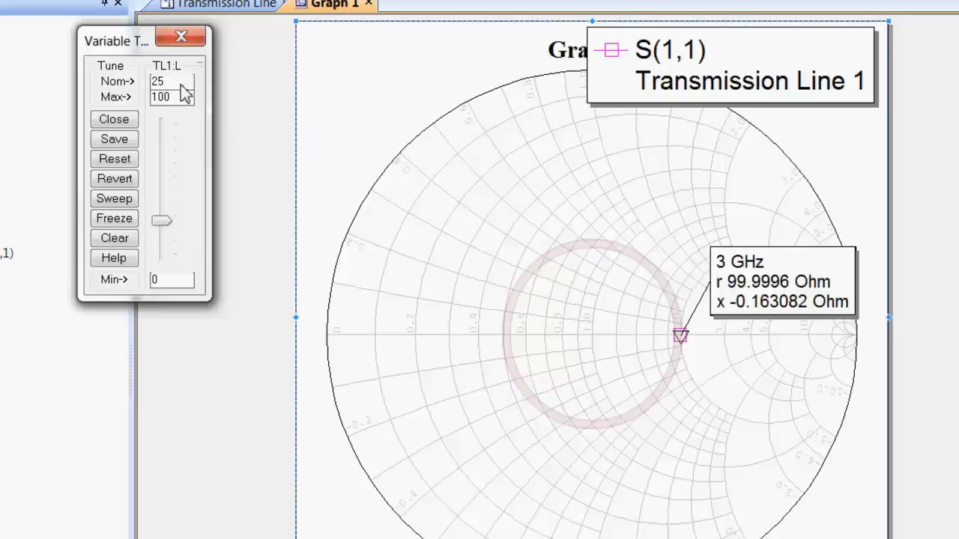
Change the TL1:L nominal length from 25 to 50, moving the 3 GHz marker to r 25.0001 Ohm.
left_click(168, 81)
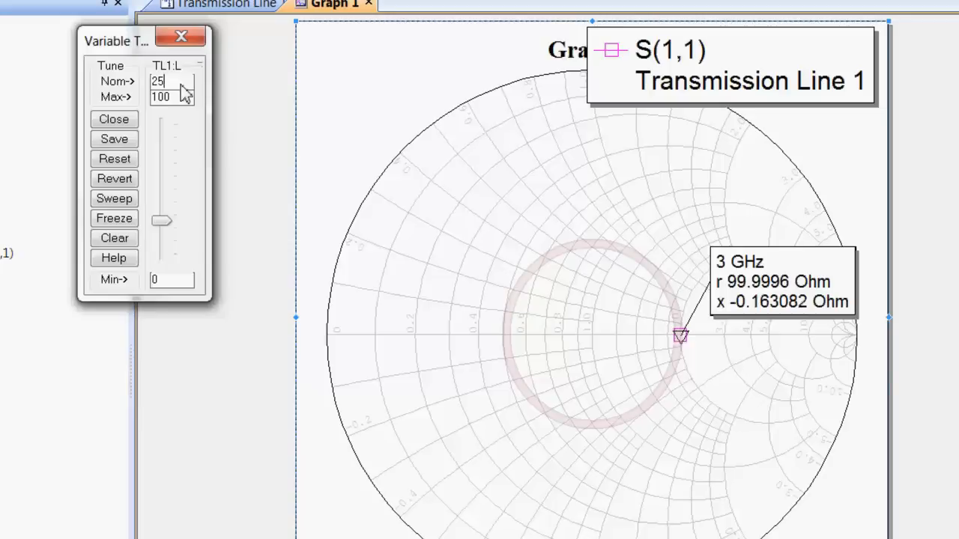
mouse_move(172, 96)
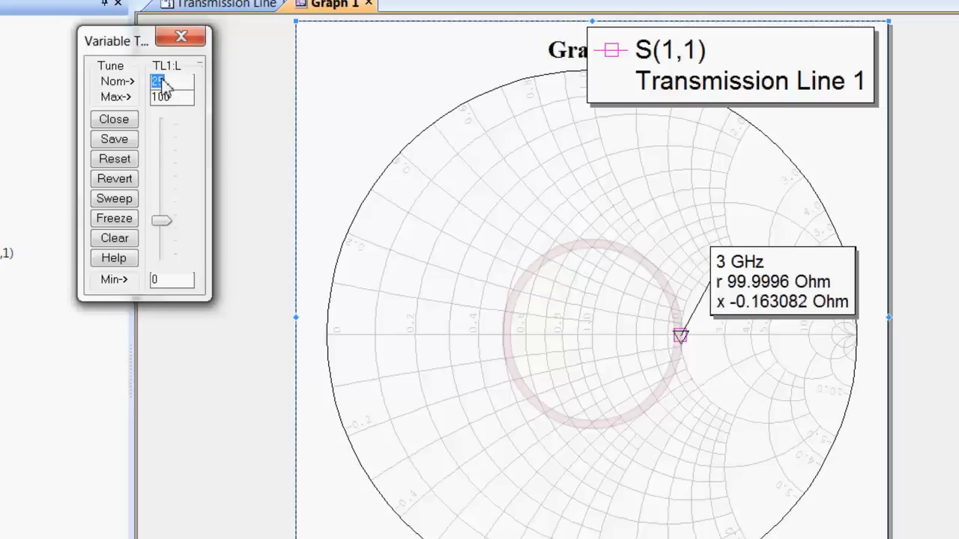
left_click_drag(162, 218, 161, 188)
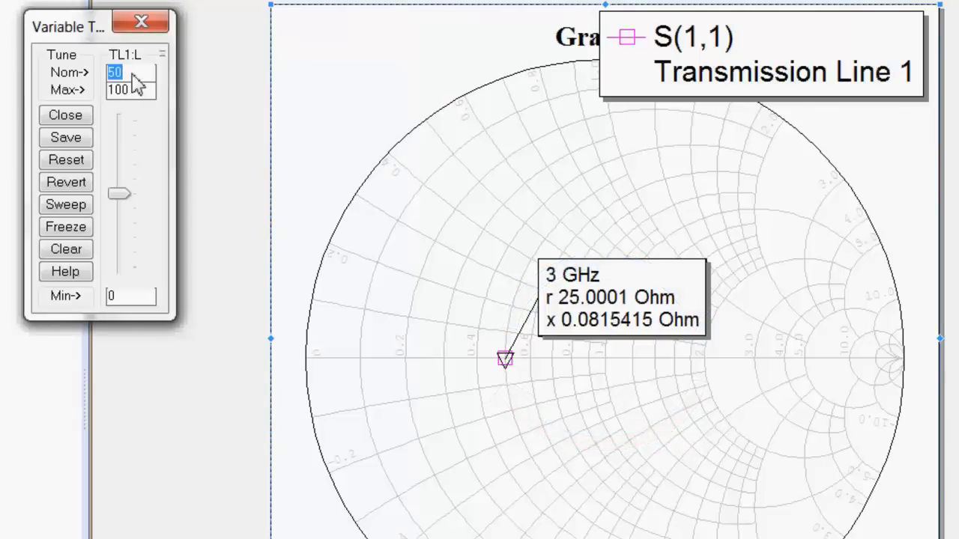
Toggle TL1:L between 25 and 50, watching the 3 GHz marker swap between 100 Ω and 25 Ω.
left_click_drag(118, 193, 118, 228)
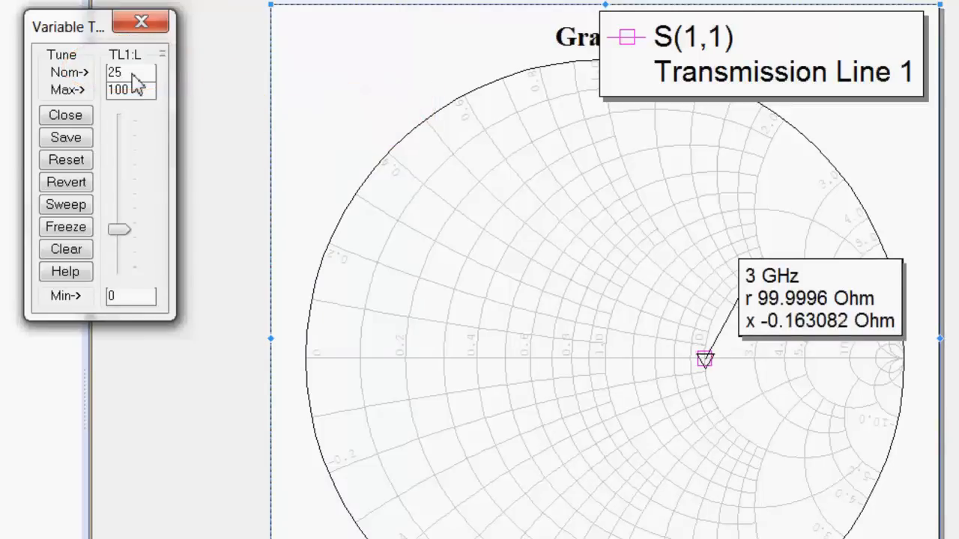
left_click(123, 72)
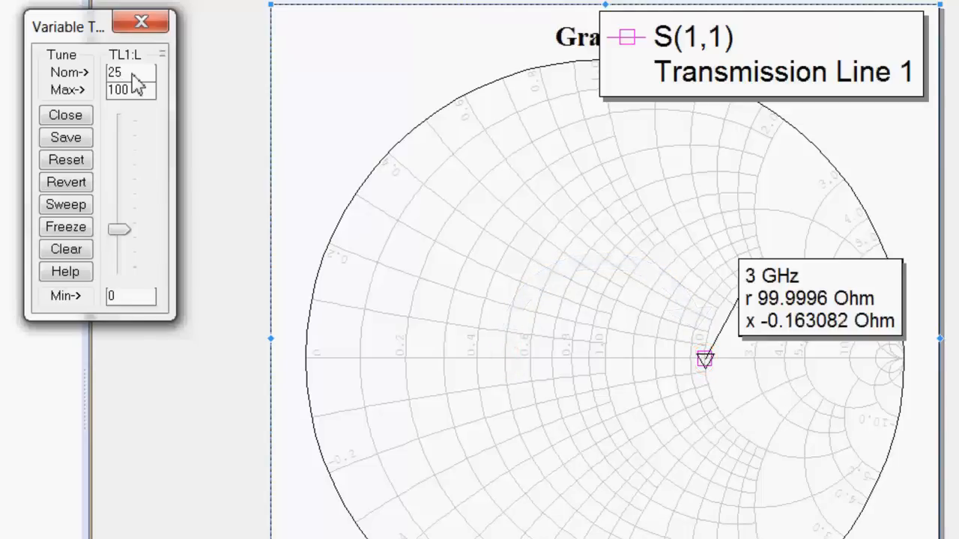
left_click(117, 72)
type("50")
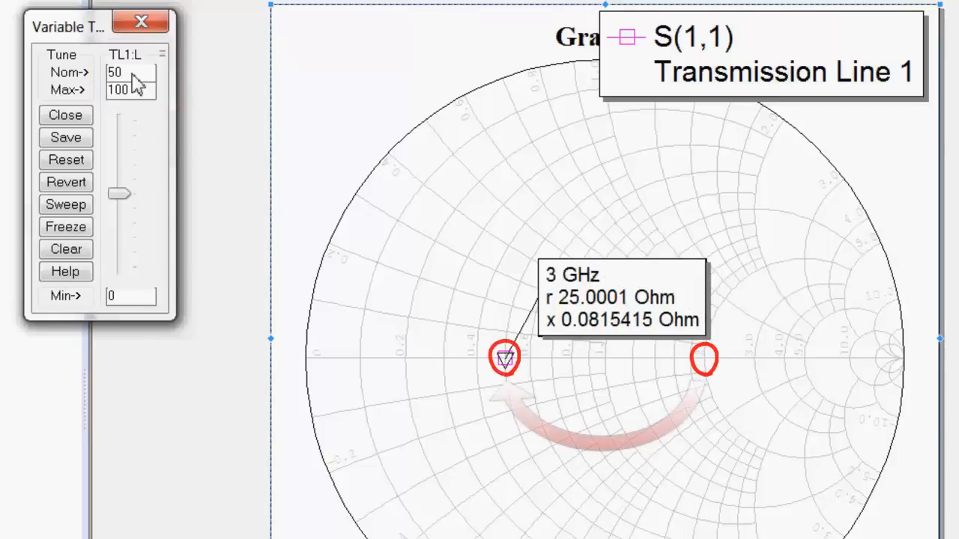
left_click(127, 72)
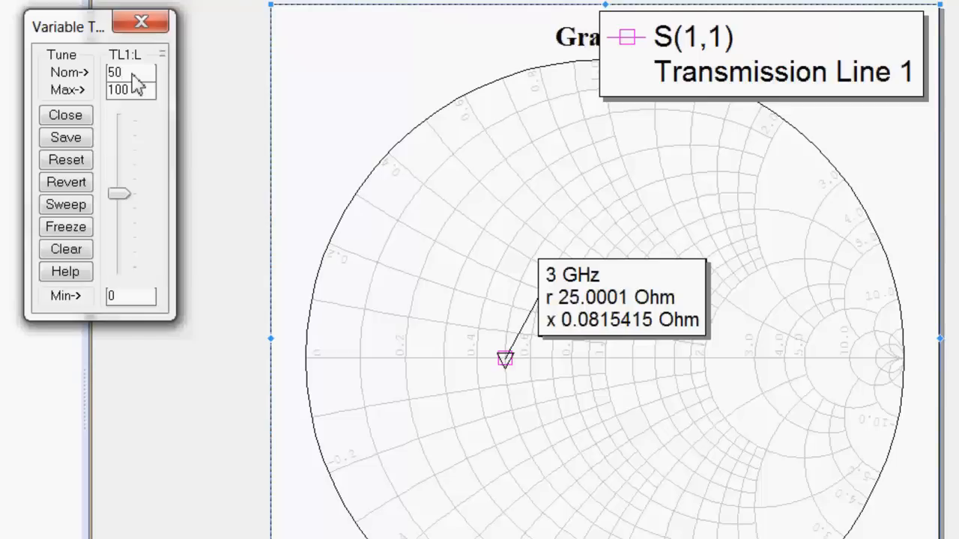
mouse_move(204, 81)
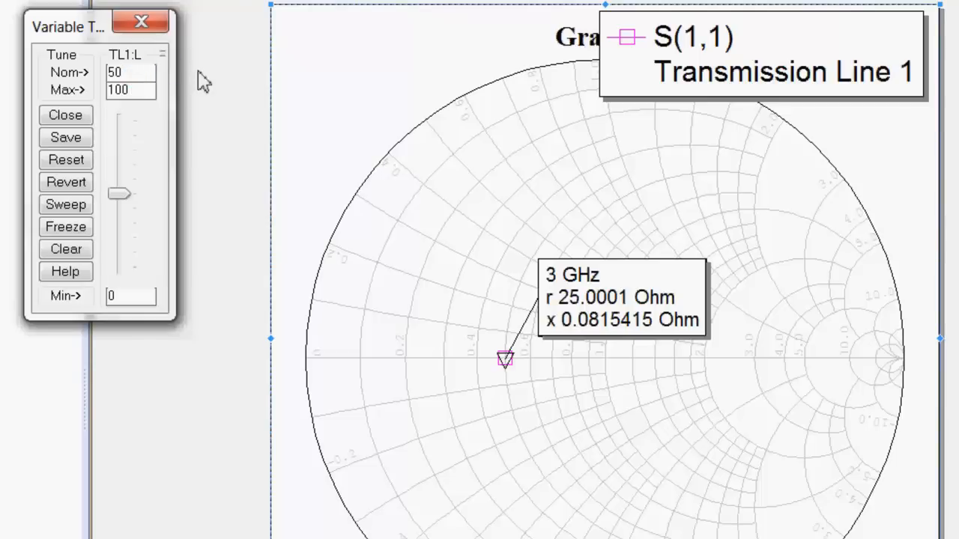
triple_click(129, 72)
type("0")
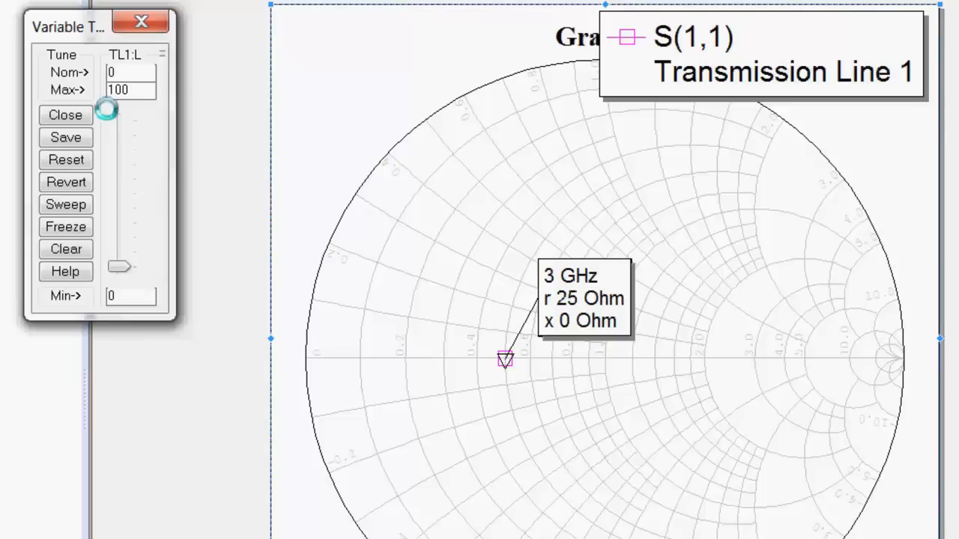
Set TL1:L nominal to 25 mm so its tuning range spans 12.5 to 50.
type("2")
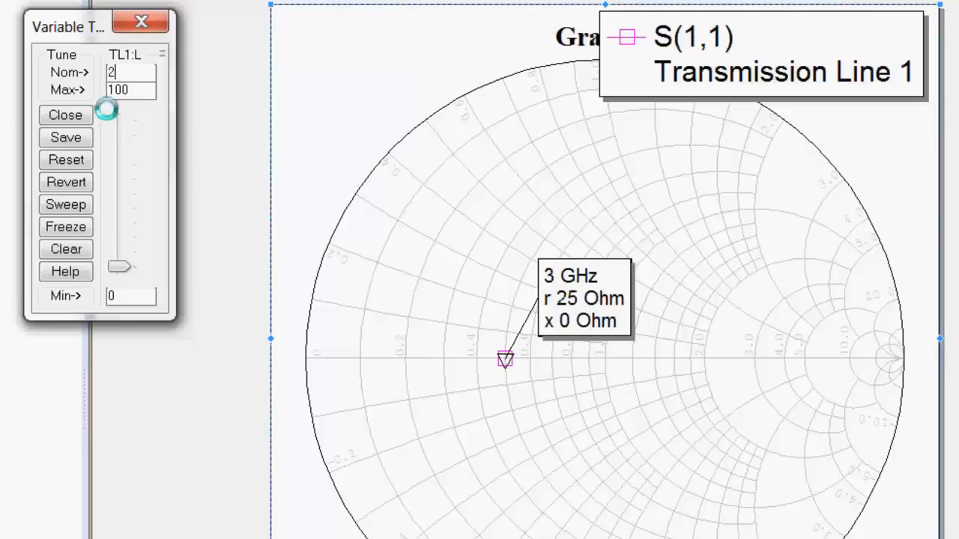
type("25")
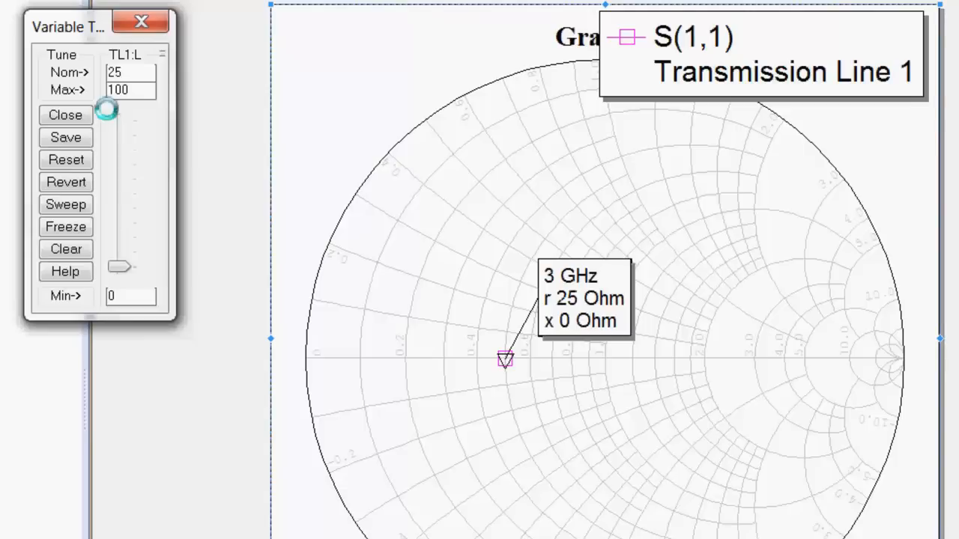
left_click_drag(120, 267, 120, 228)
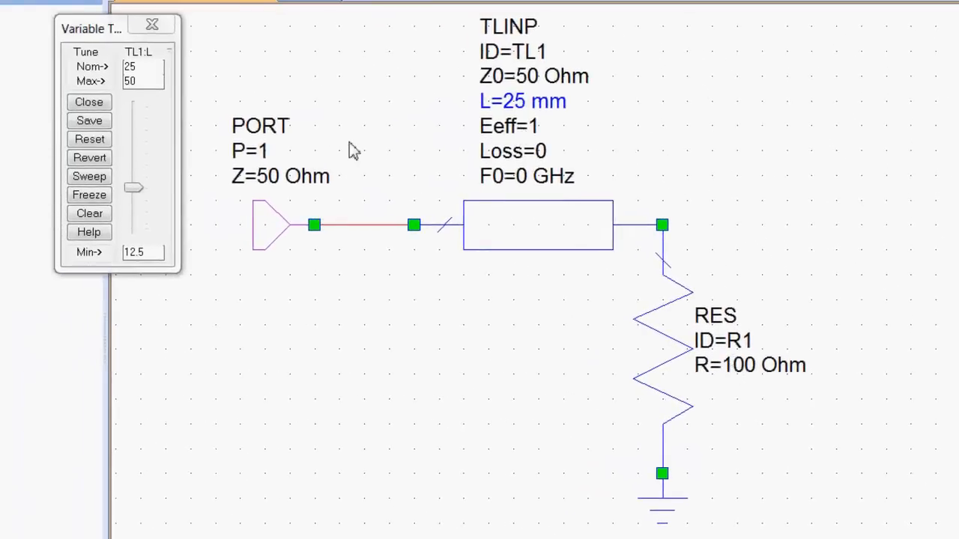
mouse_move(467, 147)
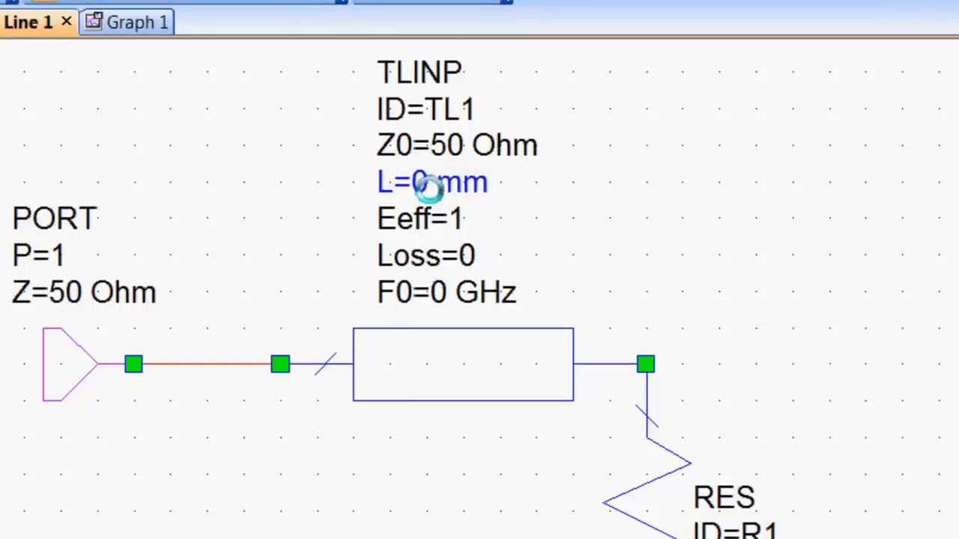
Reset TL1 length to 0 mm with a tuner maximum of 100.
left_click(431, 181)
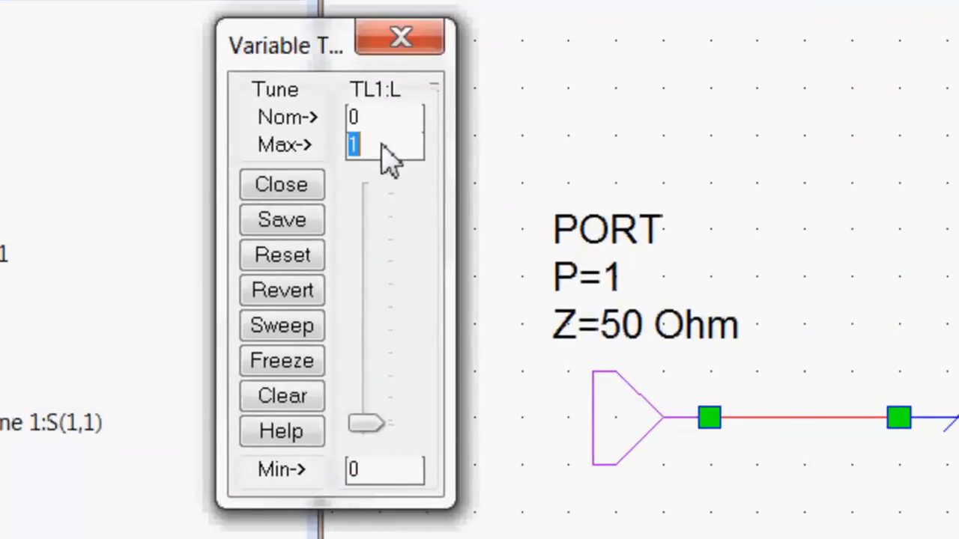
type("100")
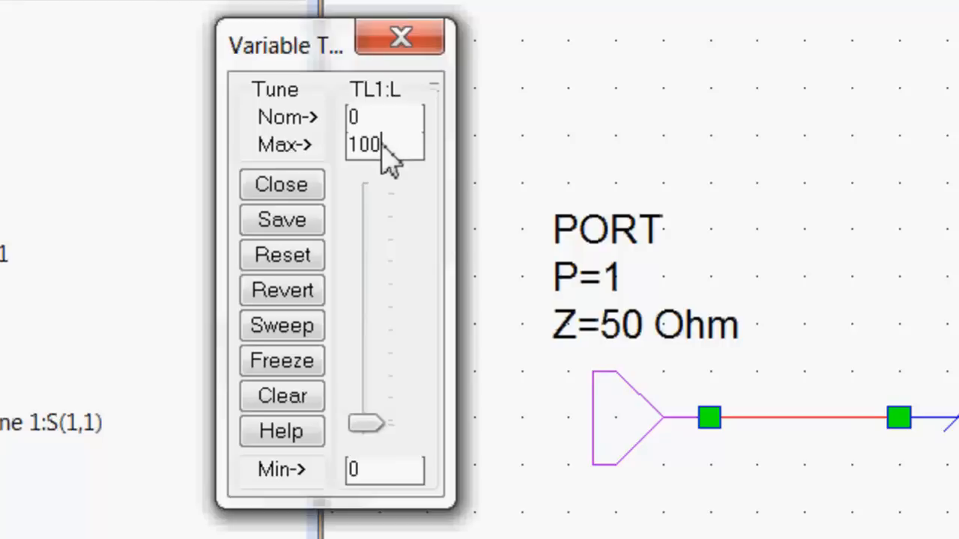
mouse_move(472, 82)
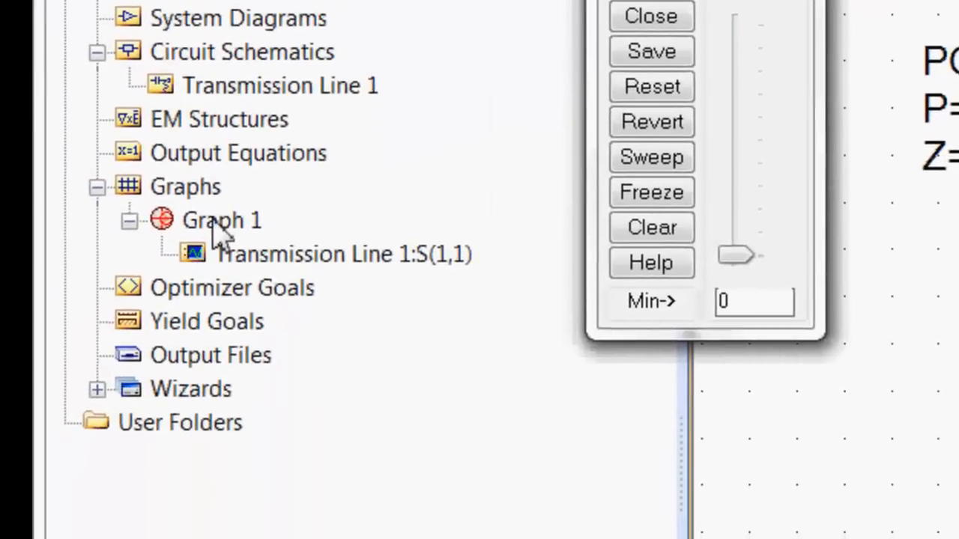
double_click(222, 219)
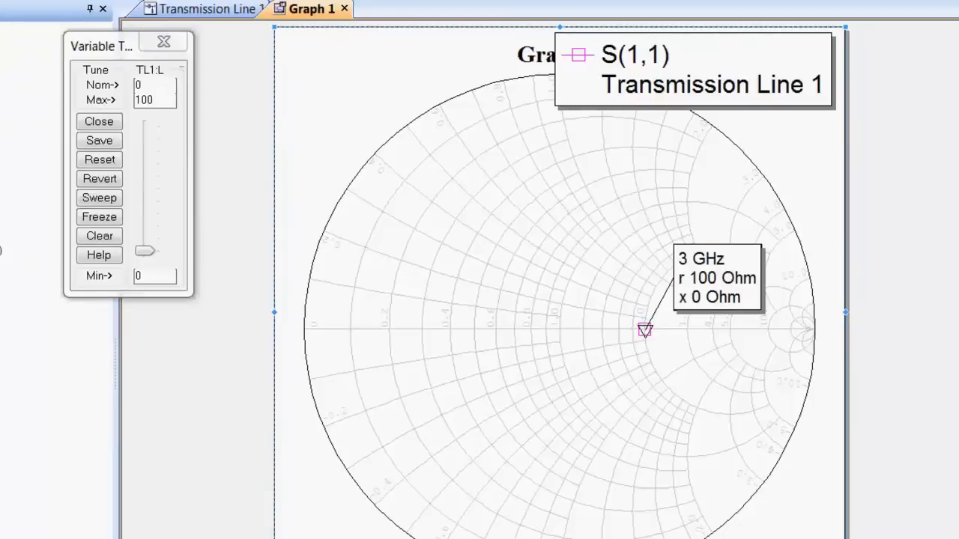
mouse_move(641, 347)
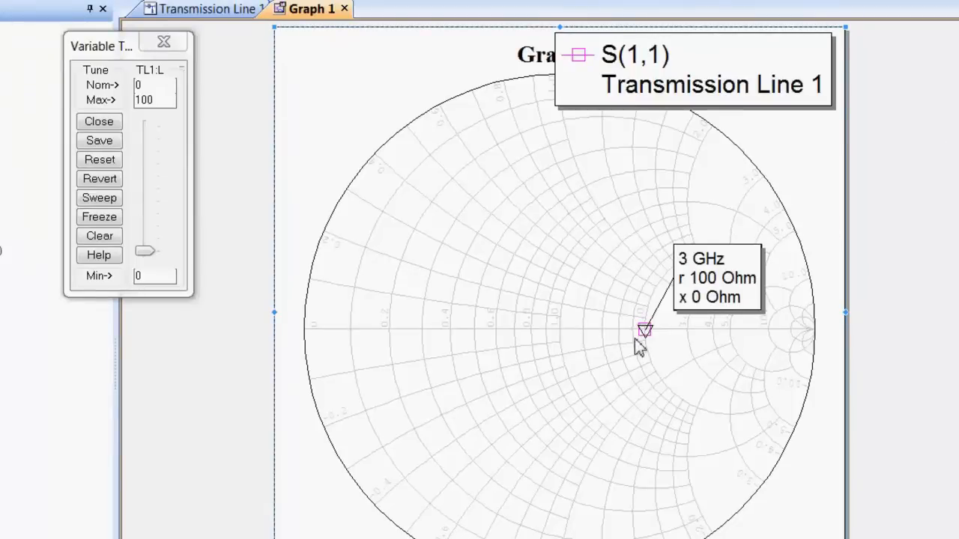
left_click(197, 9)
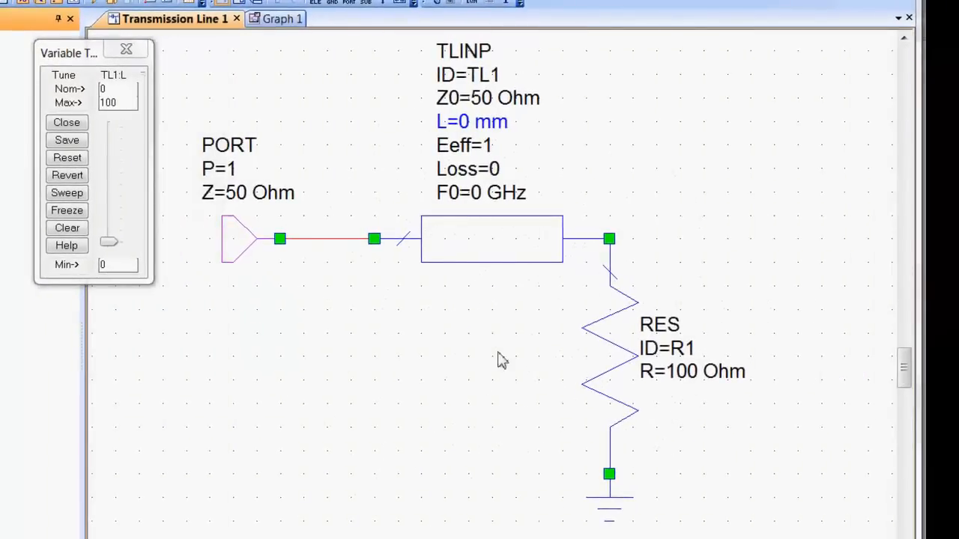
mouse_move(452, 266)
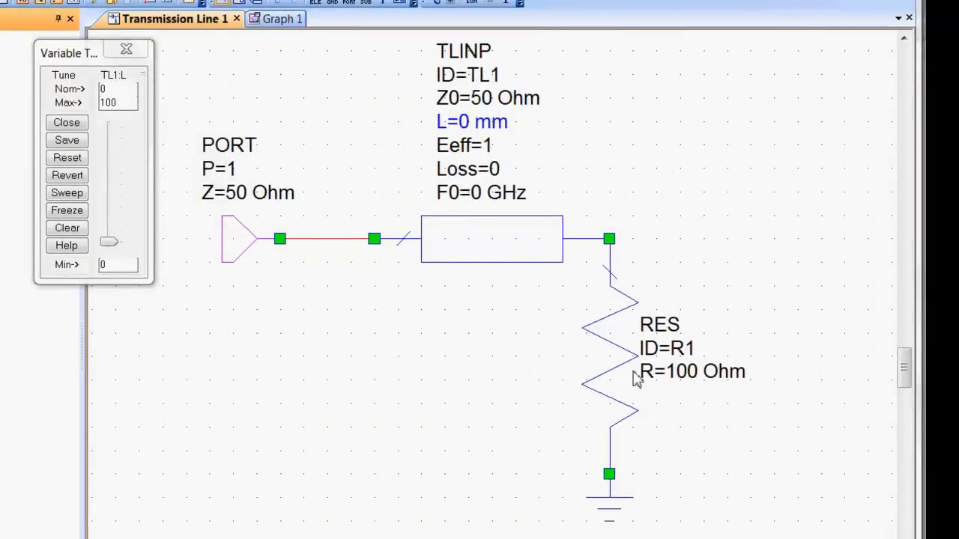
left_click(261, 18)
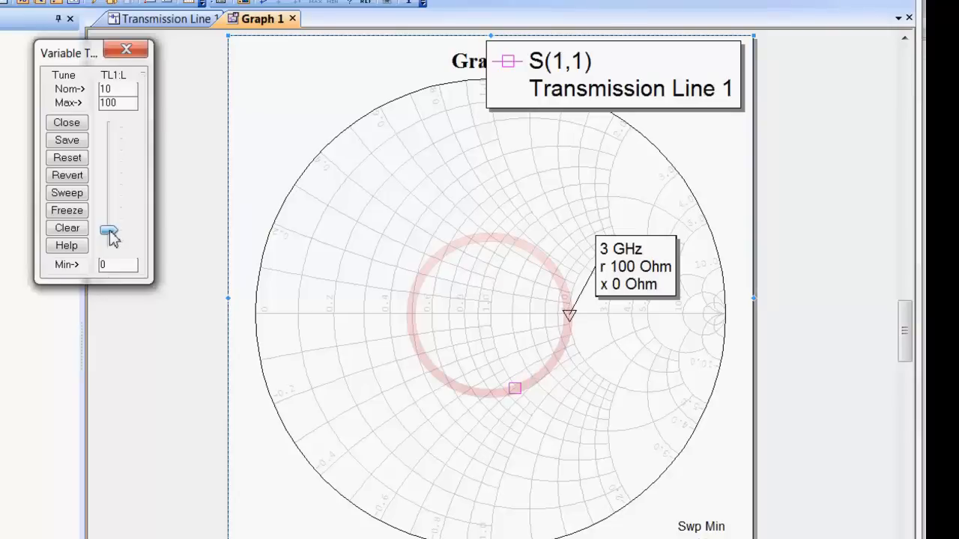
Sweep TL1:L from 0 up and back, leaving it at 50 with the marker near 100 Ω.
left_click_drag(108, 231, 111, 212)
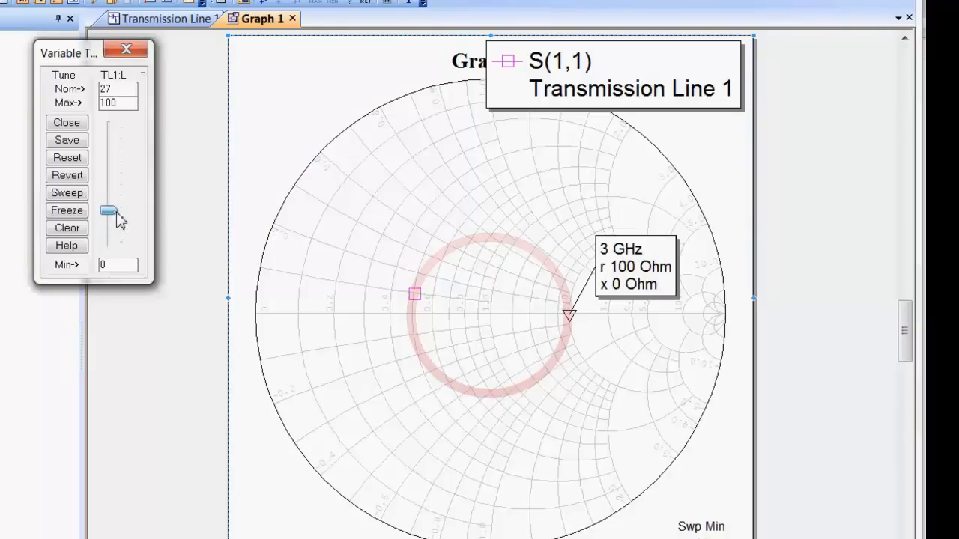
left_click_drag(111, 211, 108, 191)
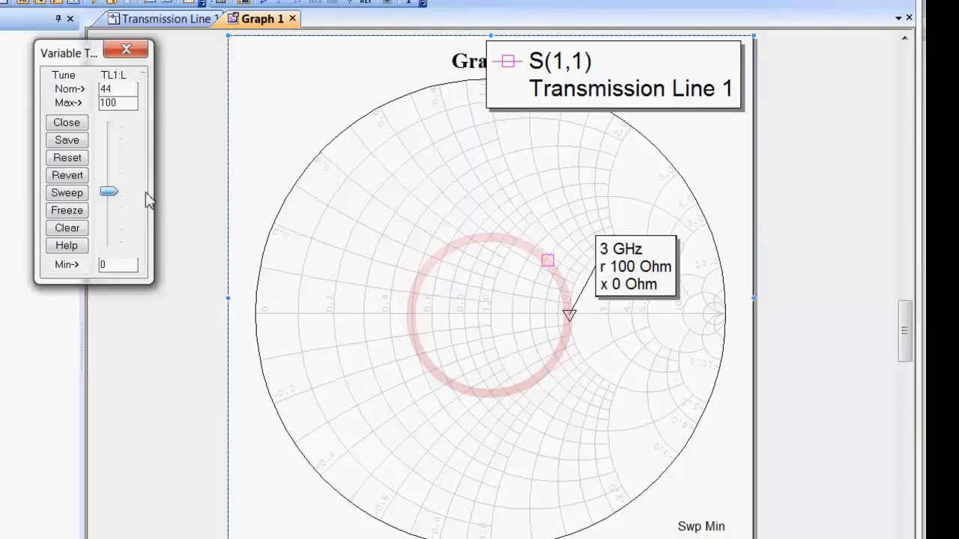
left_click_drag(108, 192, 108, 168)
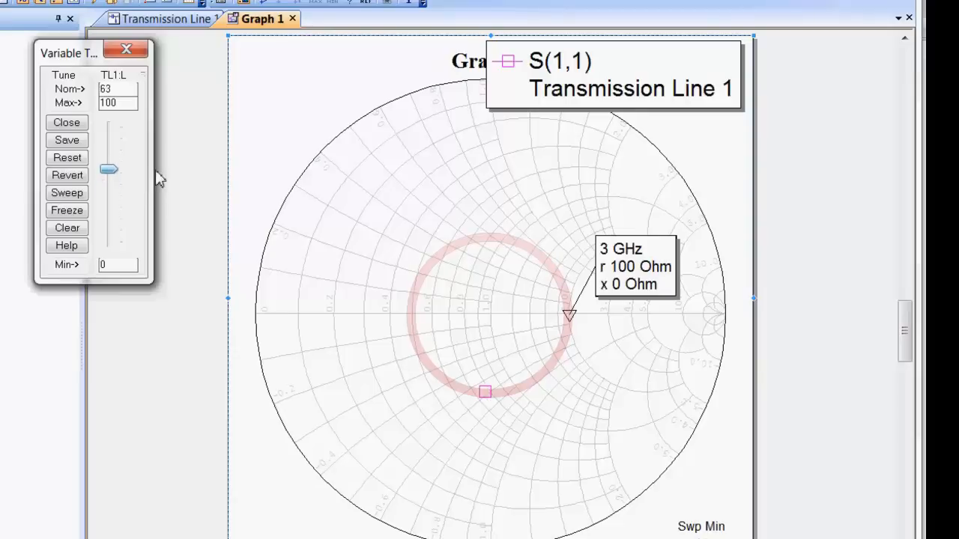
left_click_drag(108, 168, 108, 243)
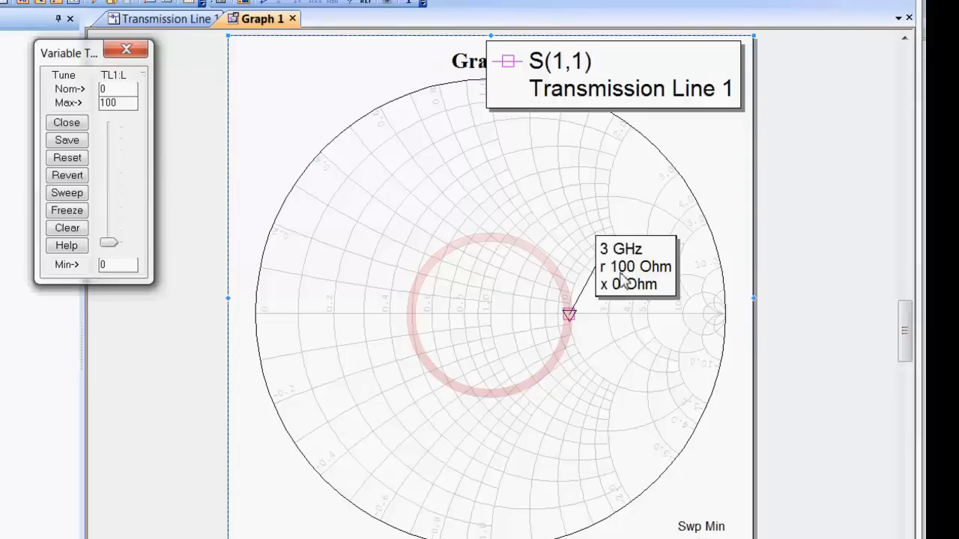
mouse_move(530, 256)
type("50")
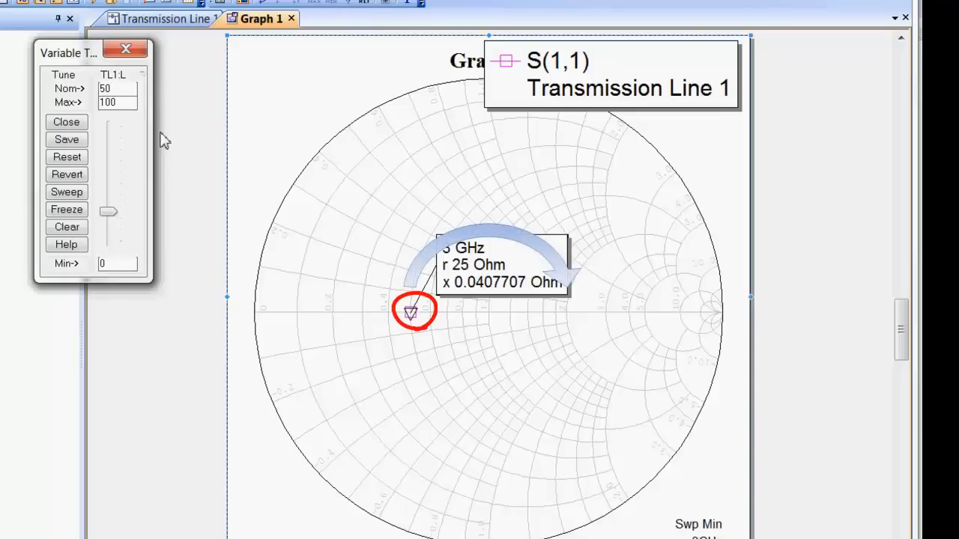
left_click_drag(108, 211, 108, 183)
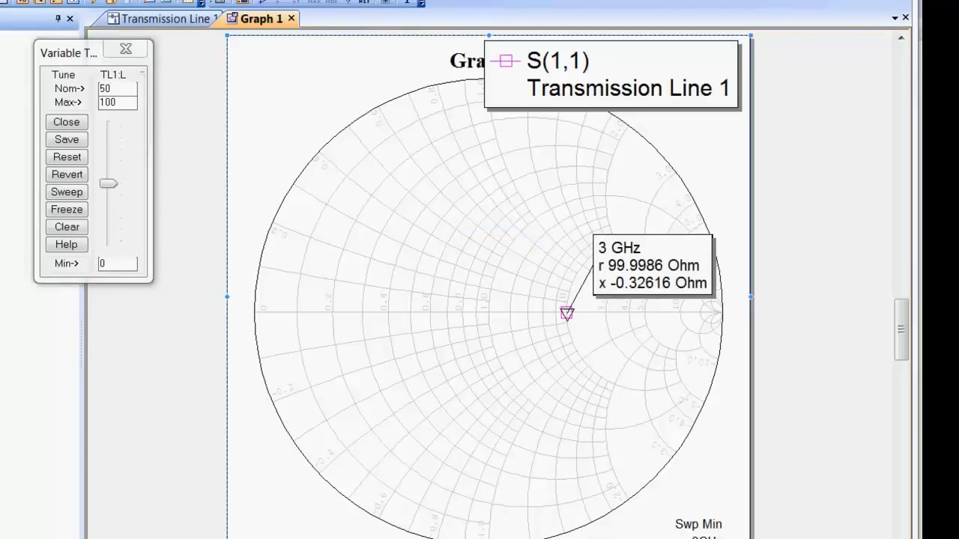
mouse_move(845, 157)
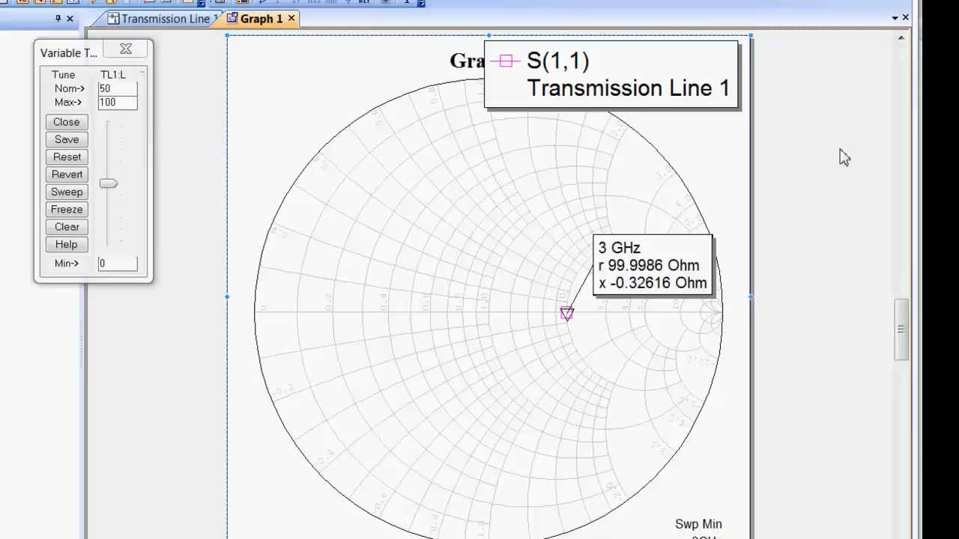